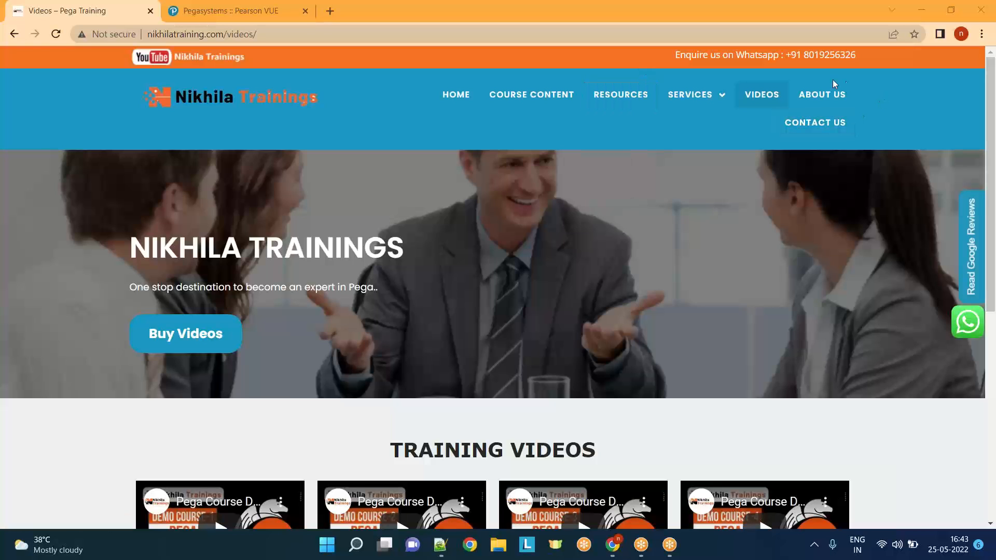
{"action": "mouse_move", "coordinate": [735, 22]}
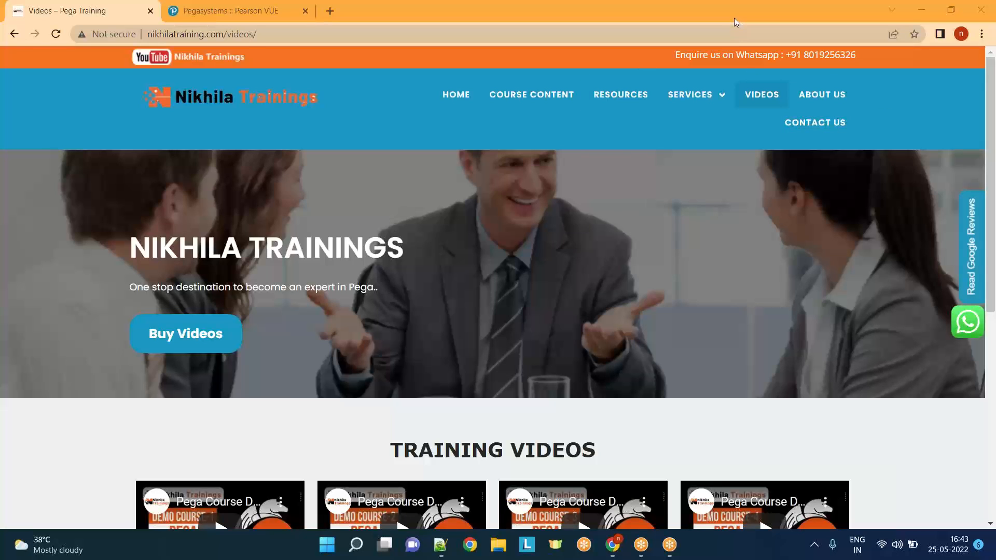
{"action": "mouse_move", "coordinate": [350, 54]}
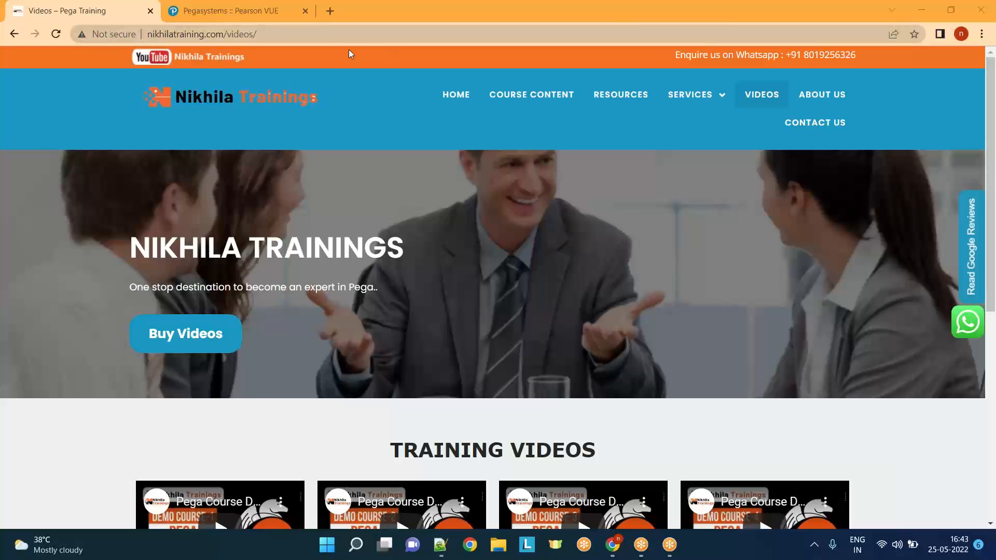
{"action": "mouse_move", "coordinate": [755, 44]}
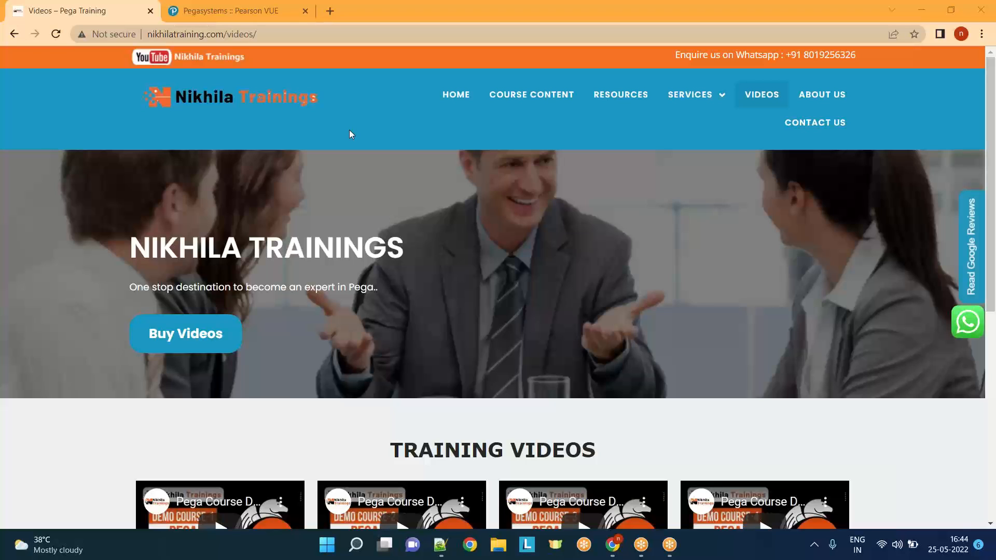
- Switch Chrome to the Pearson VUE Pegasystems certification page
{"action": "left_click", "coordinate": [236, 10]}
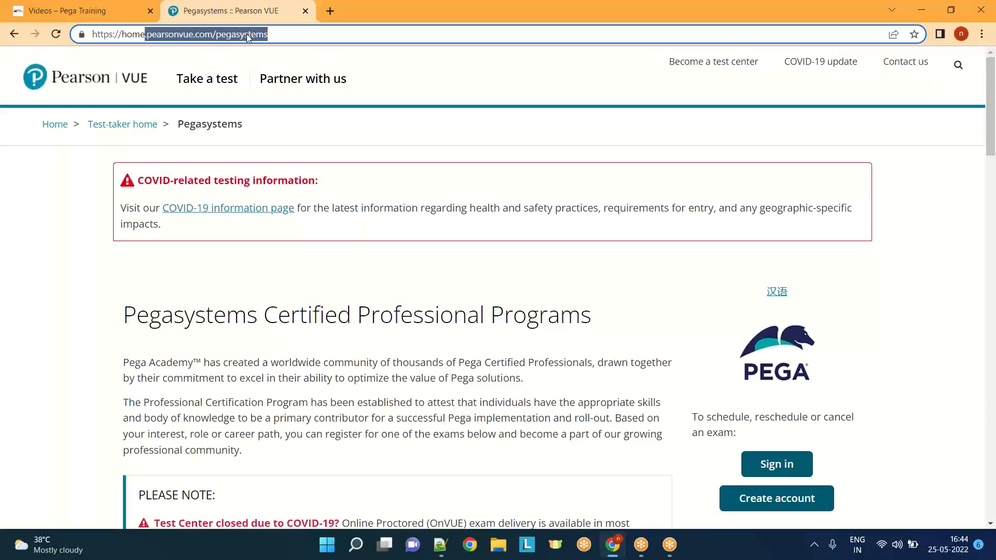
- Start creating a new Pegasystems test-taker web account
{"action": "left_click", "coordinate": [298, 34]}
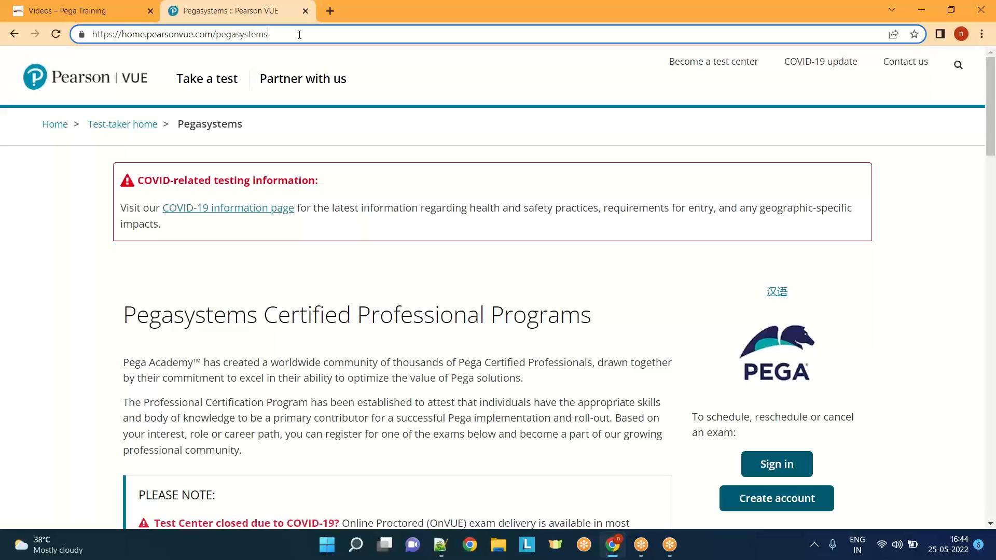
{"action": "mouse_move", "coordinate": [935, 123]}
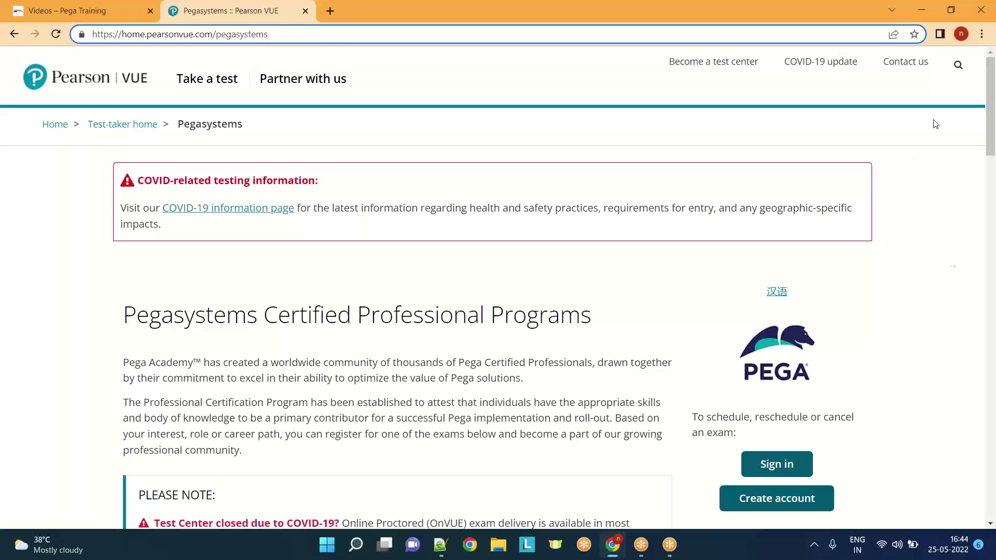
{"action": "mouse_move", "coordinate": [788, 502]}
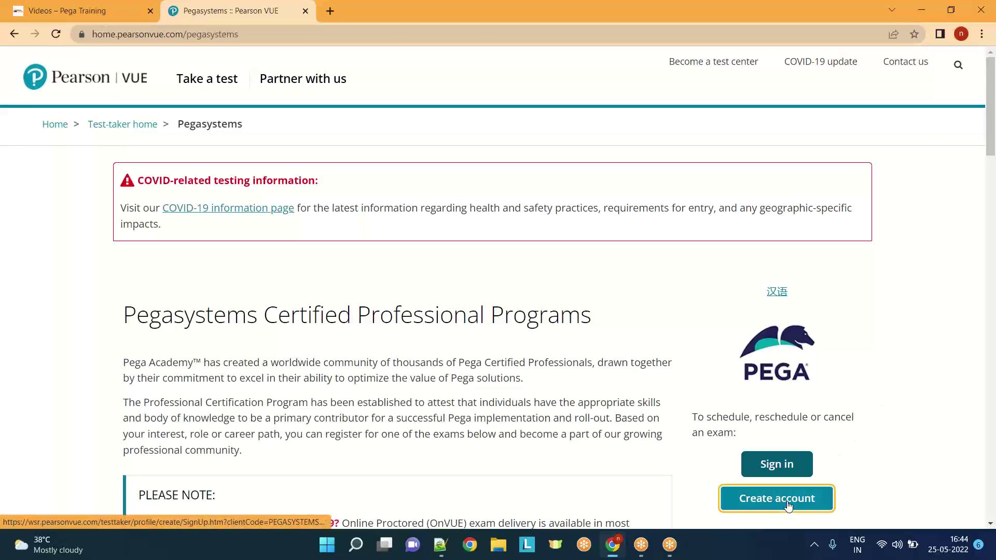
{"action": "left_click", "coordinate": [776, 498]}
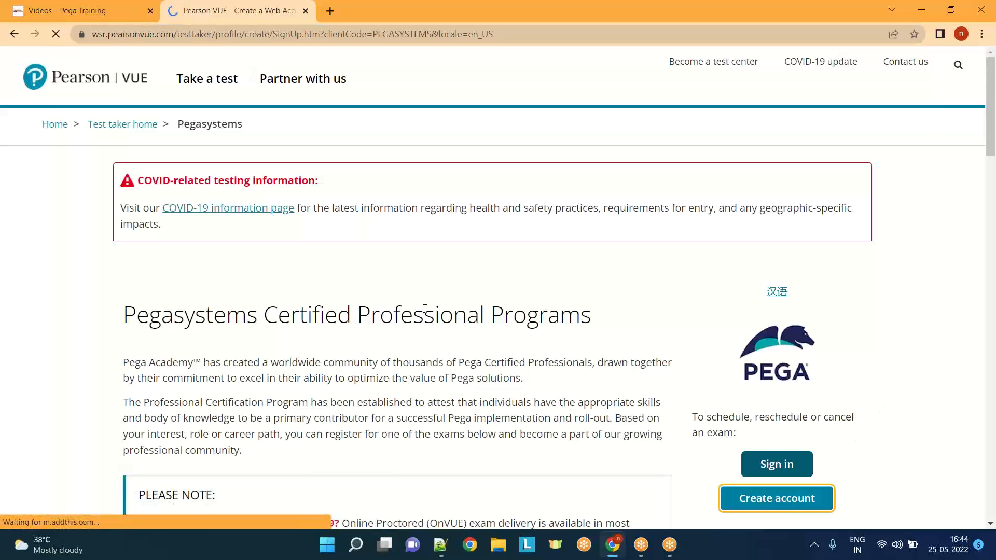
- Accept the Data Collection, Data Processing, Data Transfer and Palm Vein privacy consents
{"action": "left_click", "coordinate": [776, 498]}
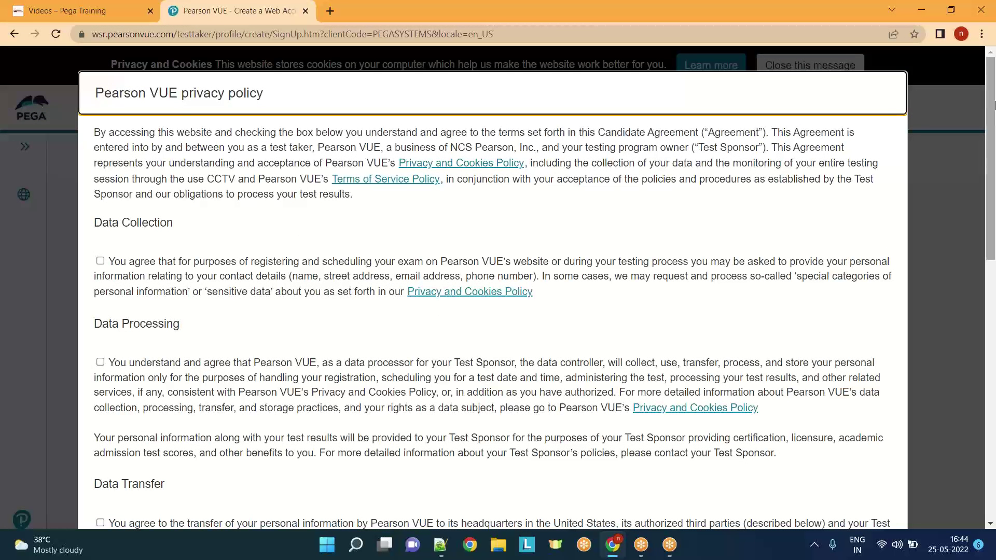
{"action": "mouse_move", "coordinate": [82, 244]}
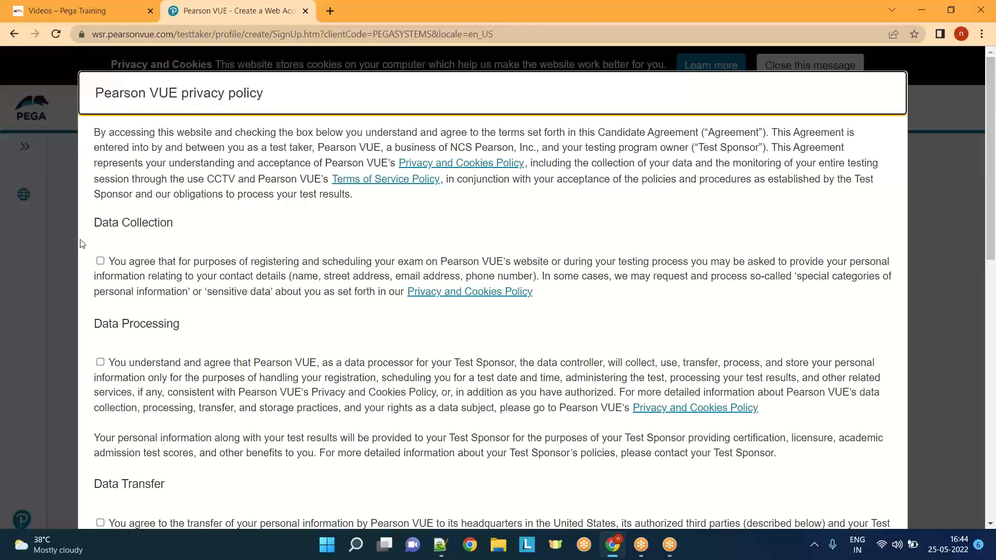
{"action": "left_click", "coordinate": [100, 259]}
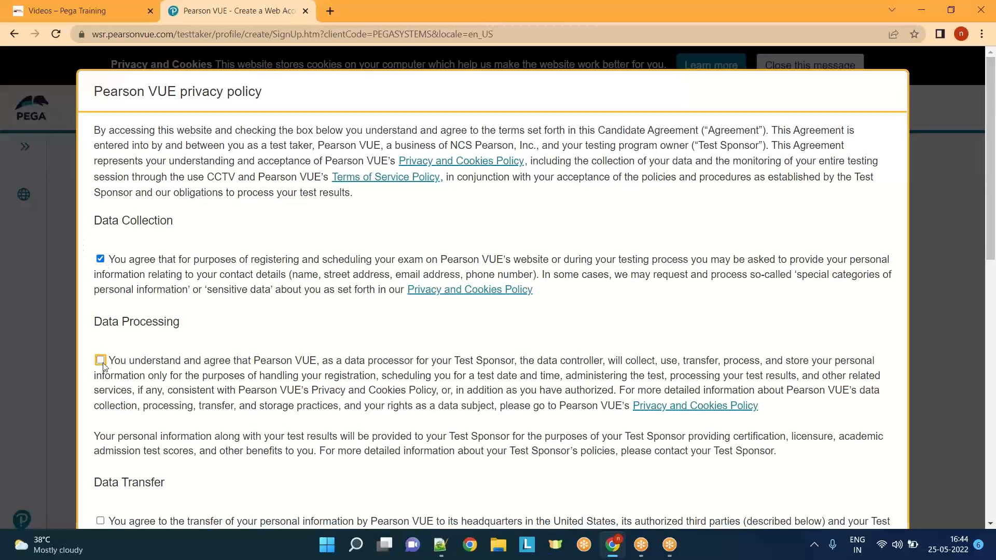
{"action": "left_click", "coordinate": [100, 360]}
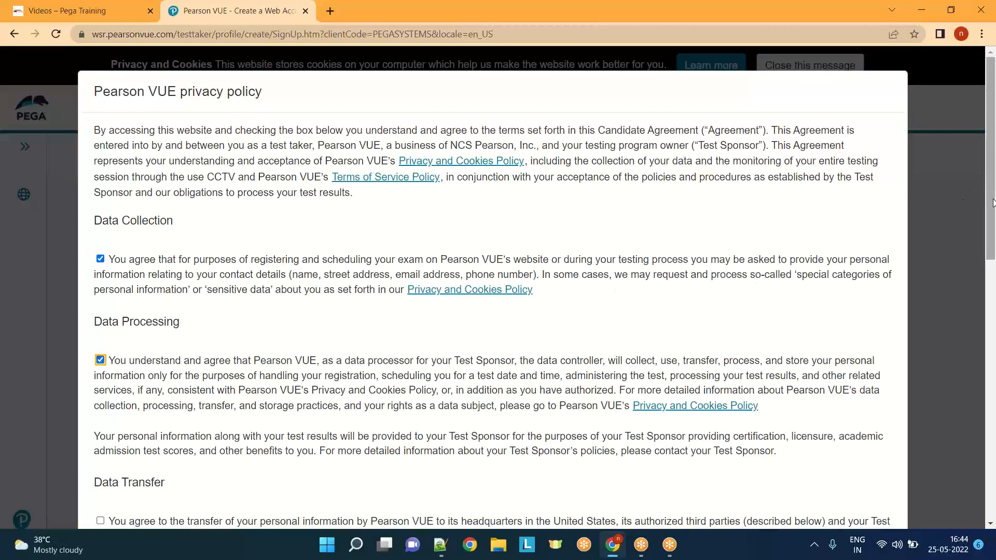
{"action": "scroll", "scroll_direction": "down", "scroll_amount": 3}
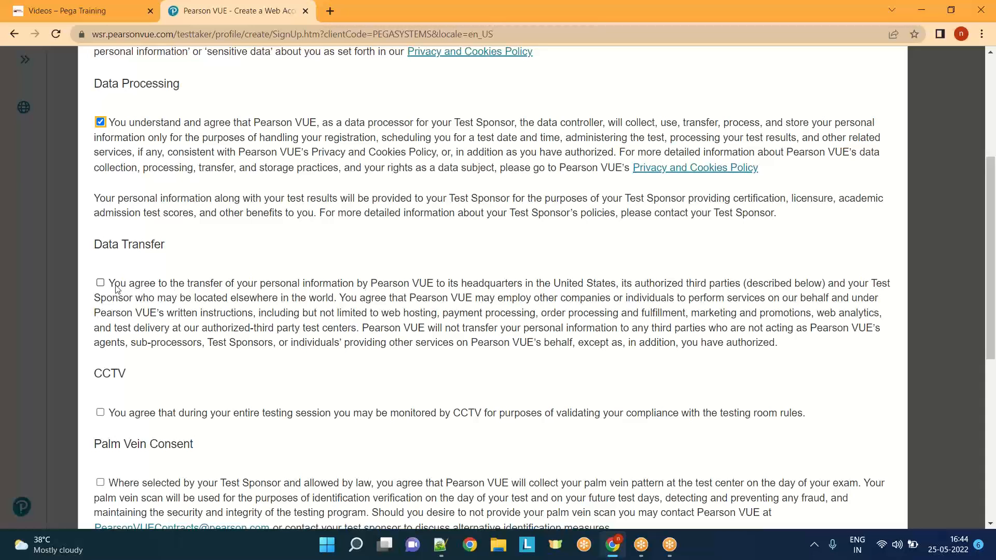
{"action": "left_click", "coordinate": [100, 412]}
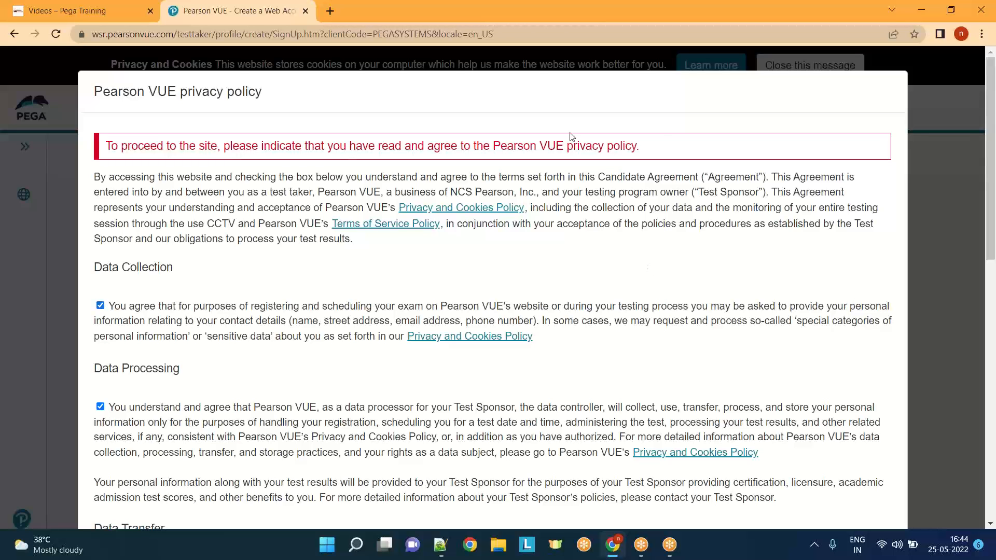
{"action": "scroll", "scroll_direction": "down", "scroll_amount": 3}
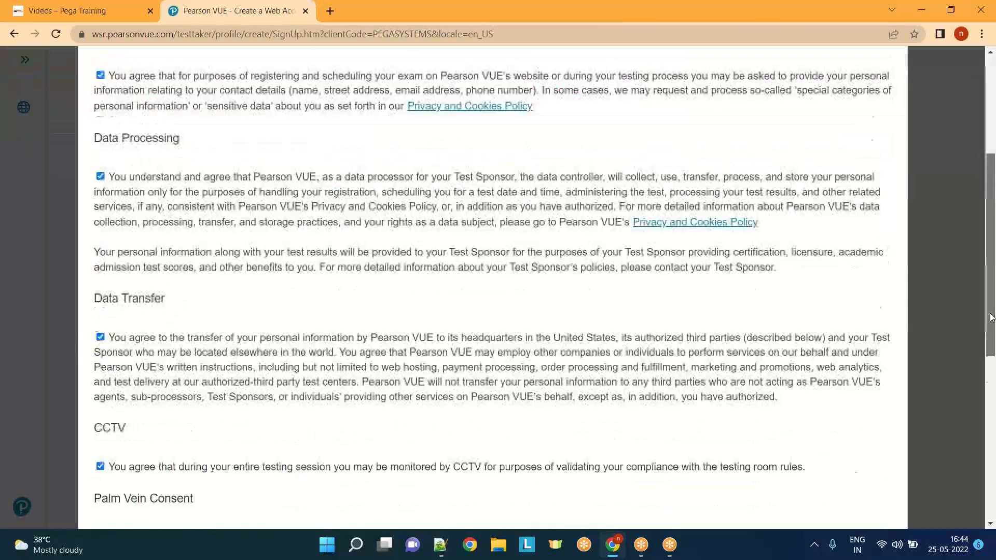
{"action": "scroll", "scroll_direction": "down", "scroll_amount": 3}
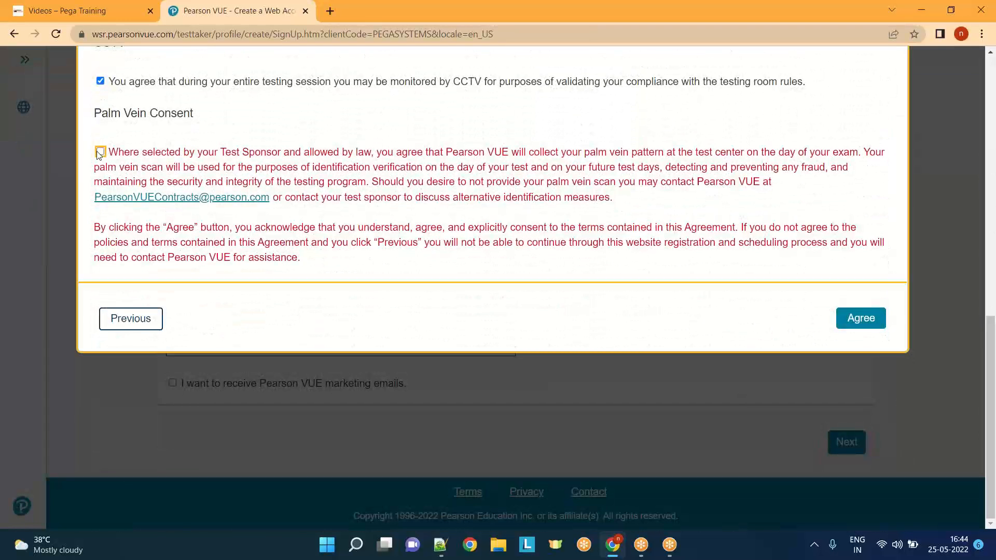
{"action": "left_click", "coordinate": [860, 318]}
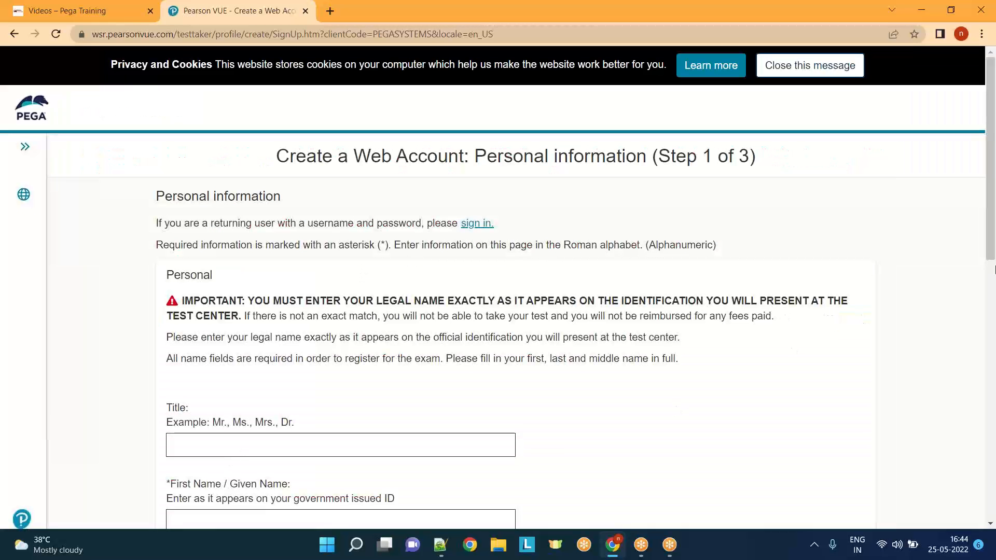
{"action": "scroll", "scroll_direction": "down", "scroll_amount": 3}
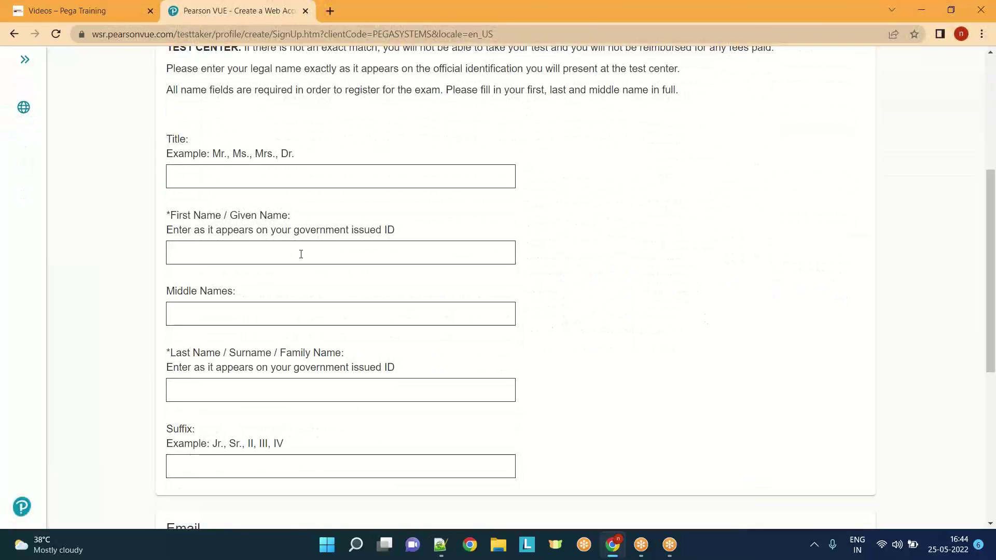
{"action": "left_click", "coordinate": [340, 252]}
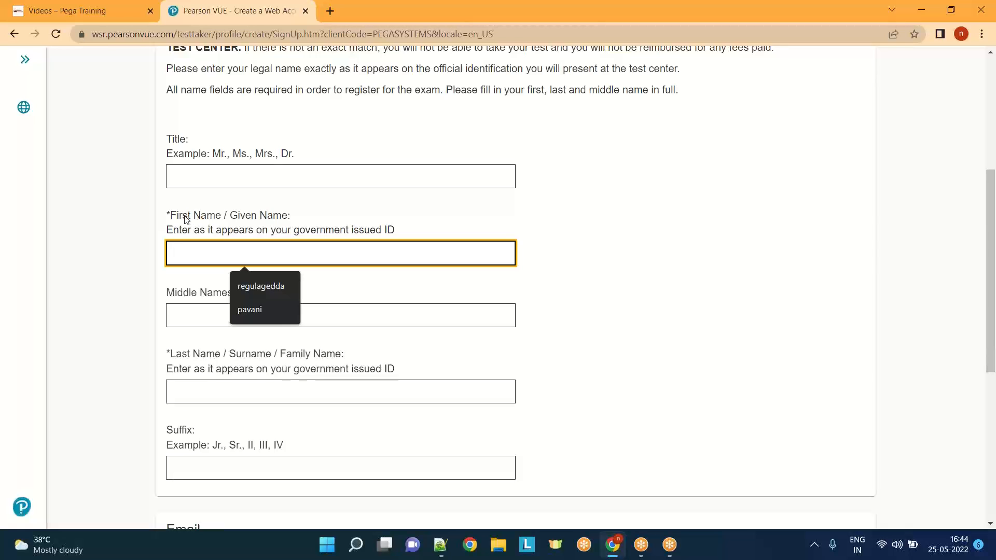
{"action": "mouse_move", "coordinate": [298, 233]}
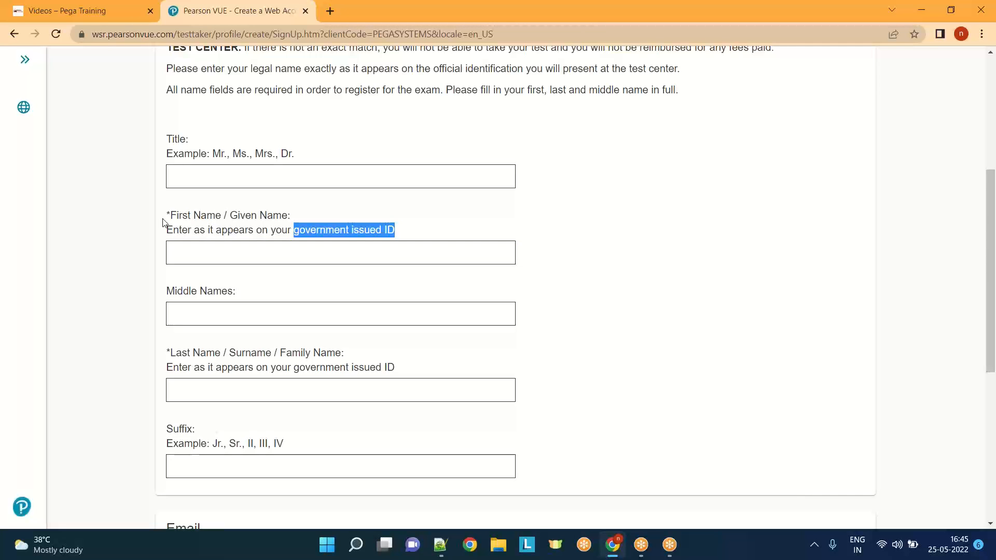
{"action": "left_click", "coordinate": [340, 252]}
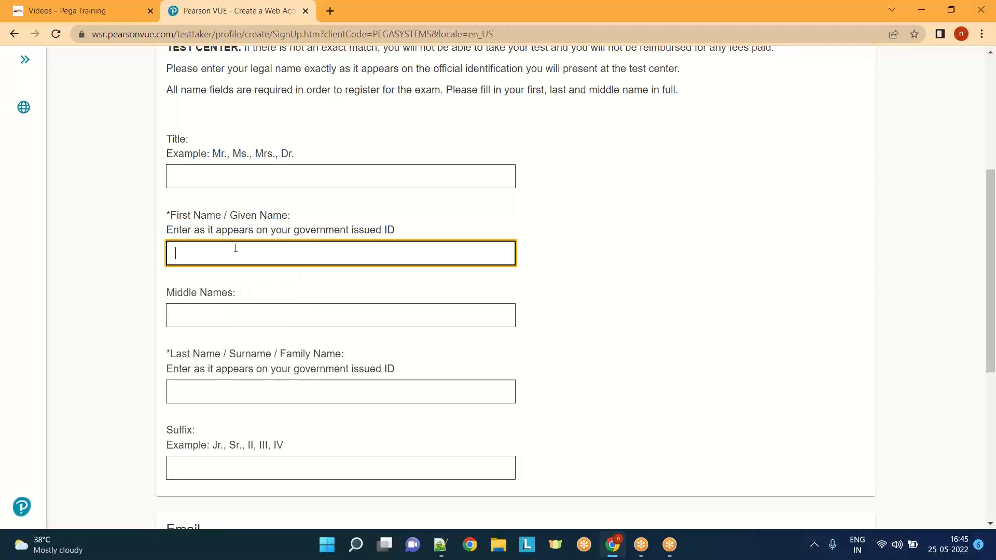
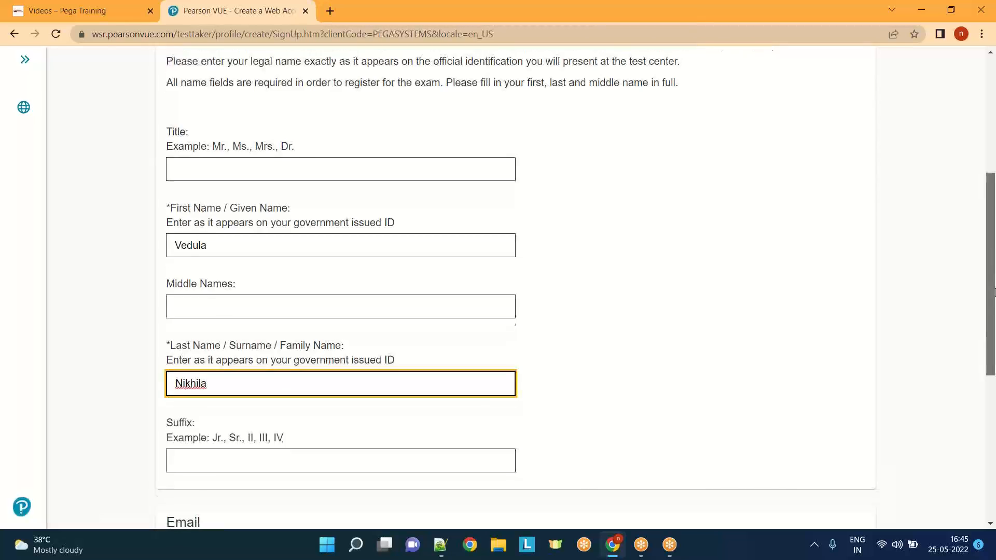
{"action": "scroll", "scroll_direction": "down", "scroll_amount": 3}
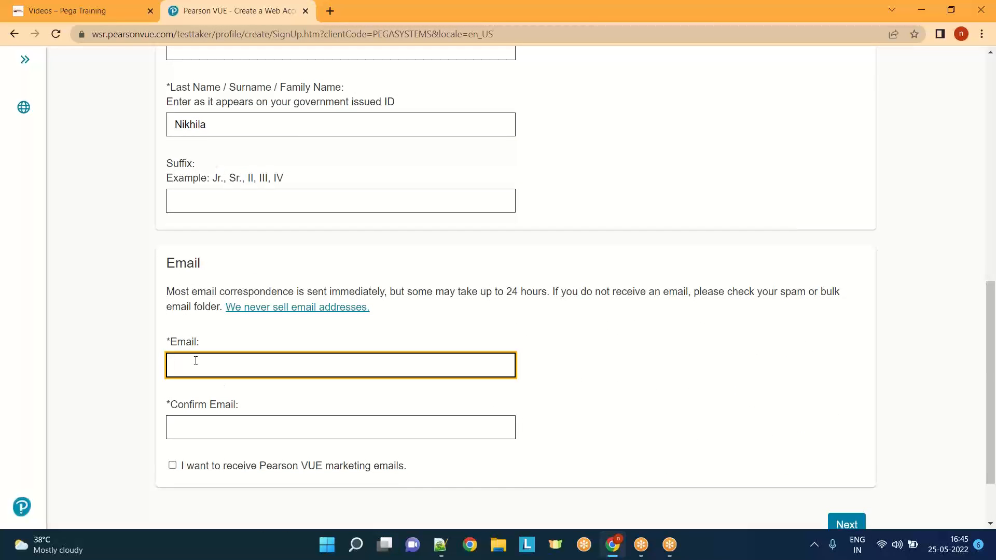
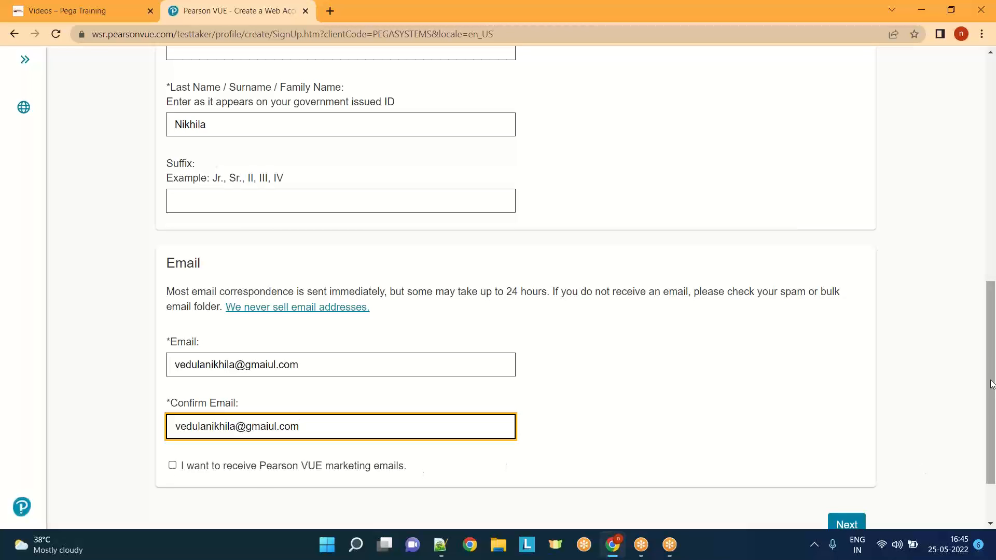
{"action": "left_click", "coordinate": [847, 524]}
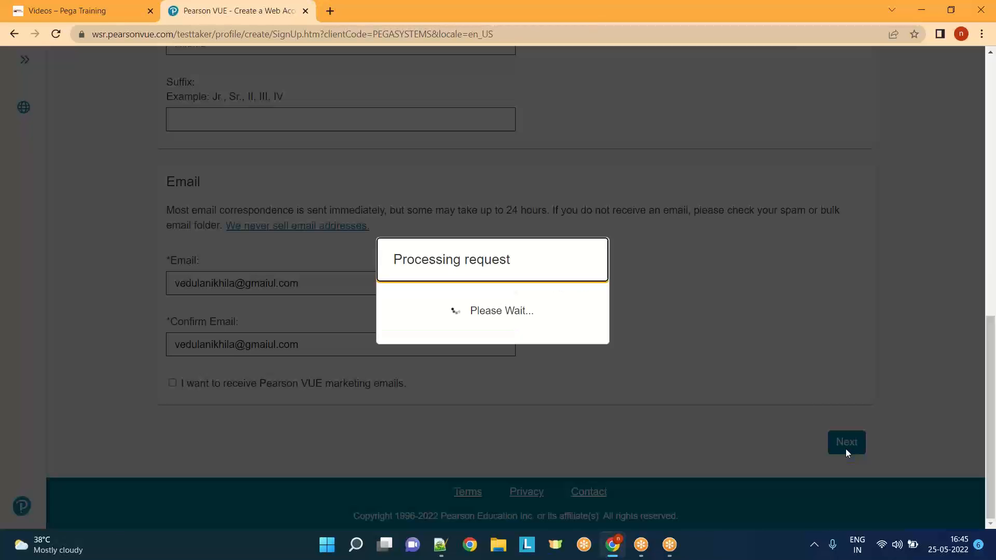
- Set the address type to Home with Address 1 'Gachibowli'
{"action": "left_click", "coordinate": [846, 442]}
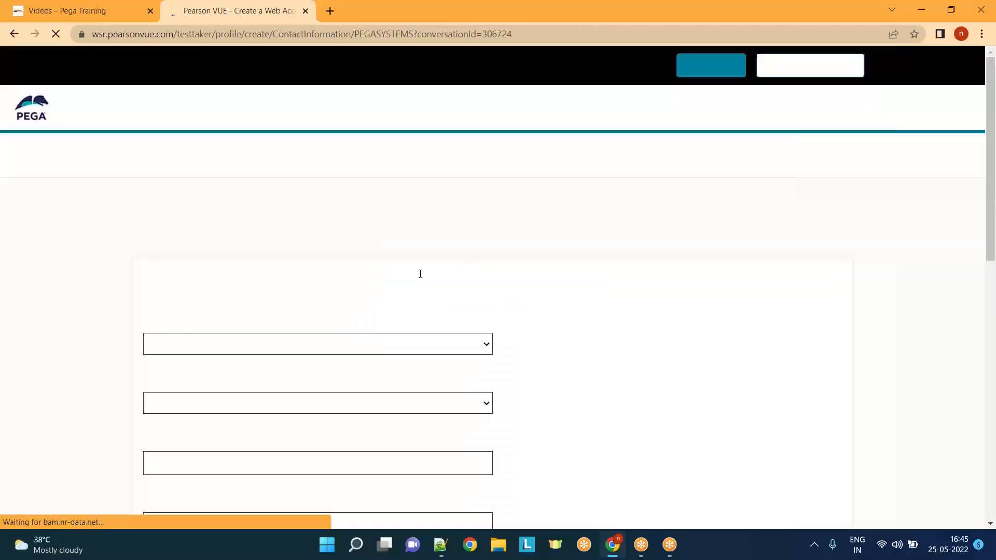
{"action": "left_click", "coordinate": [318, 343]}
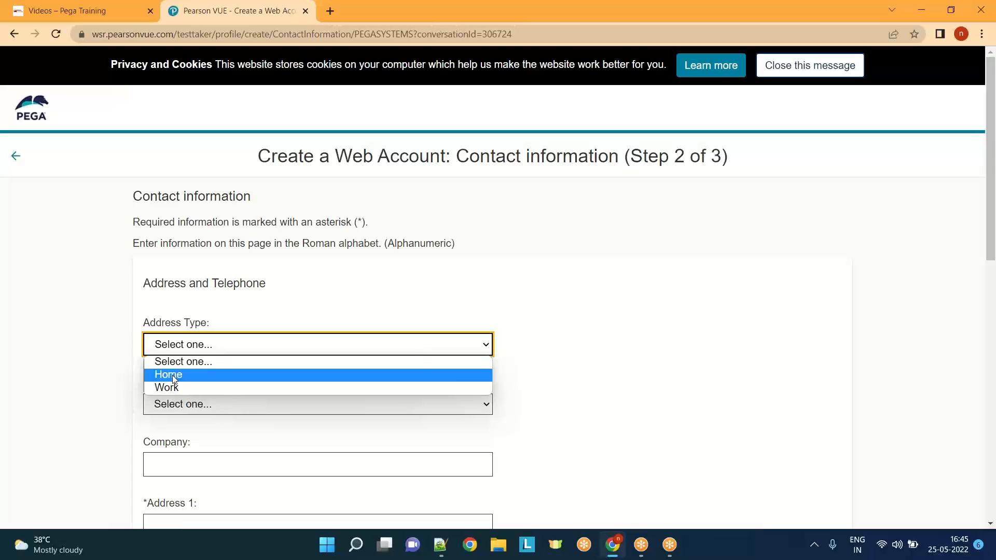
{"action": "left_click", "coordinate": [317, 404]}
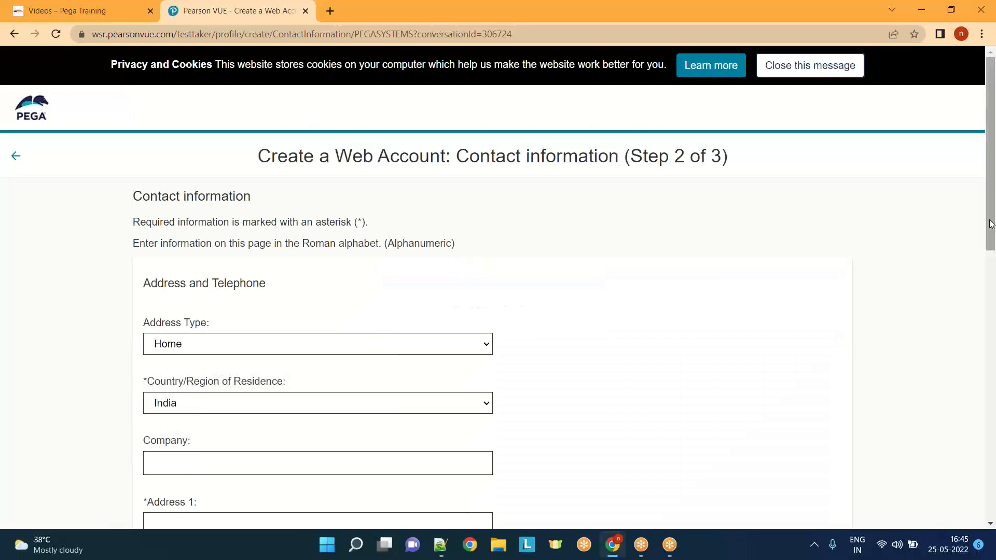
{"action": "scroll", "scroll_direction": "down", "scroll_amount": 3}
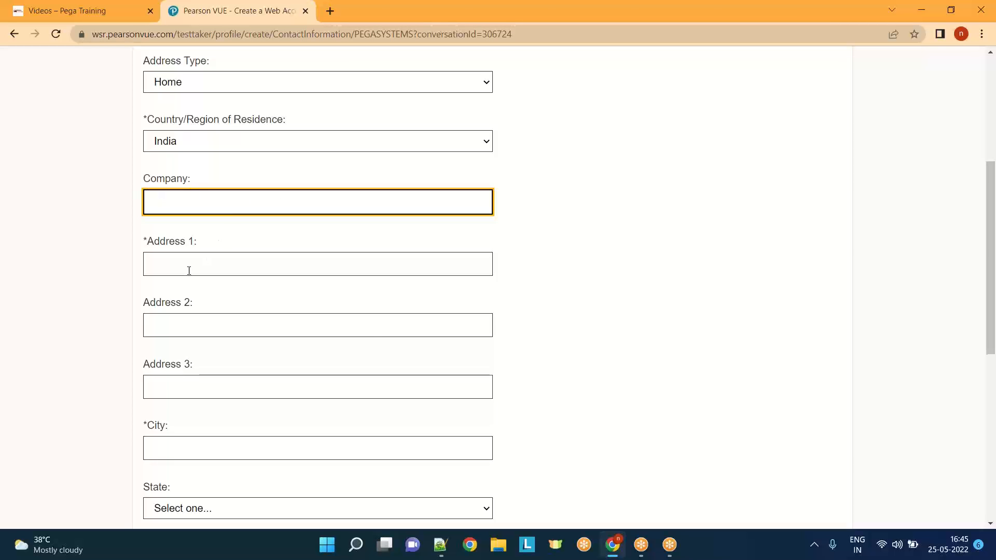
{"action": "type", "text": "G"}
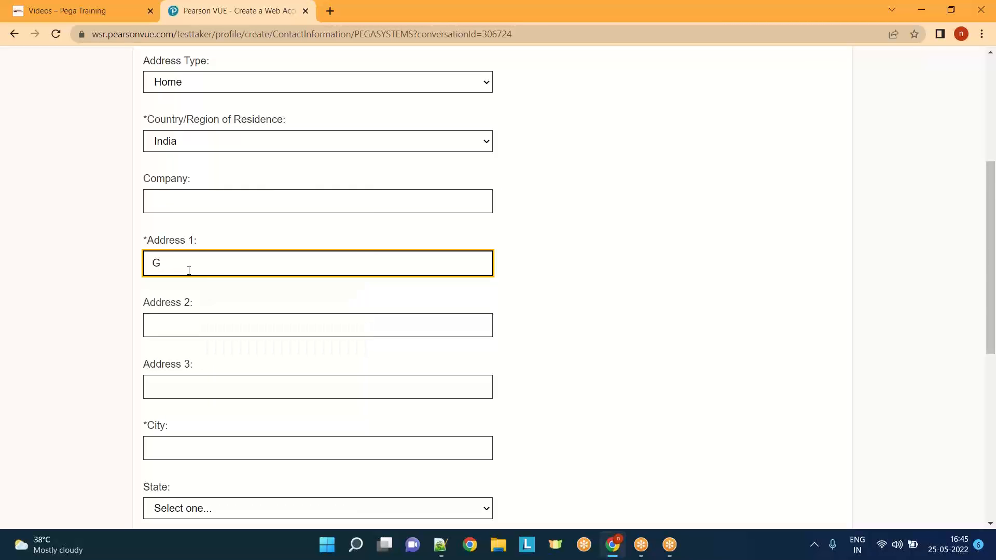
{"action": "type", "text": "achibowli"}
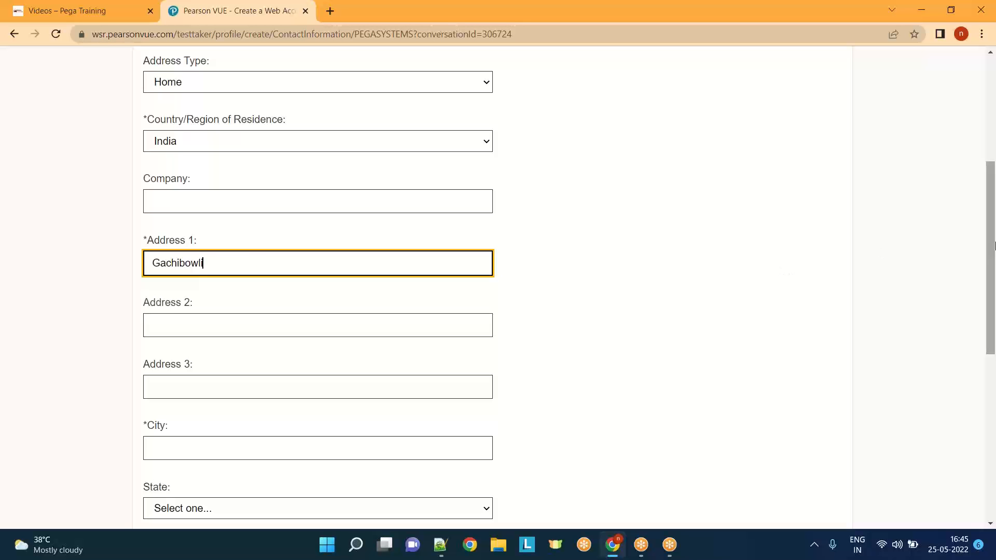
- Enter city hyderabad, state Telangana, and telephone number starting 80192
{"action": "scroll", "scroll_direction": "down", "scroll_amount": 3}
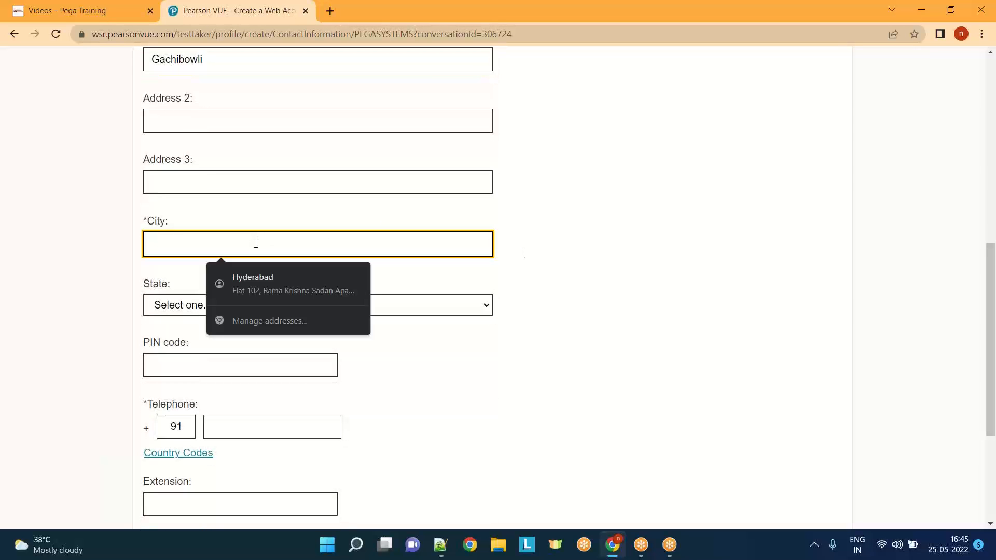
{"action": "left_click", "coordinate": [317, 305]}
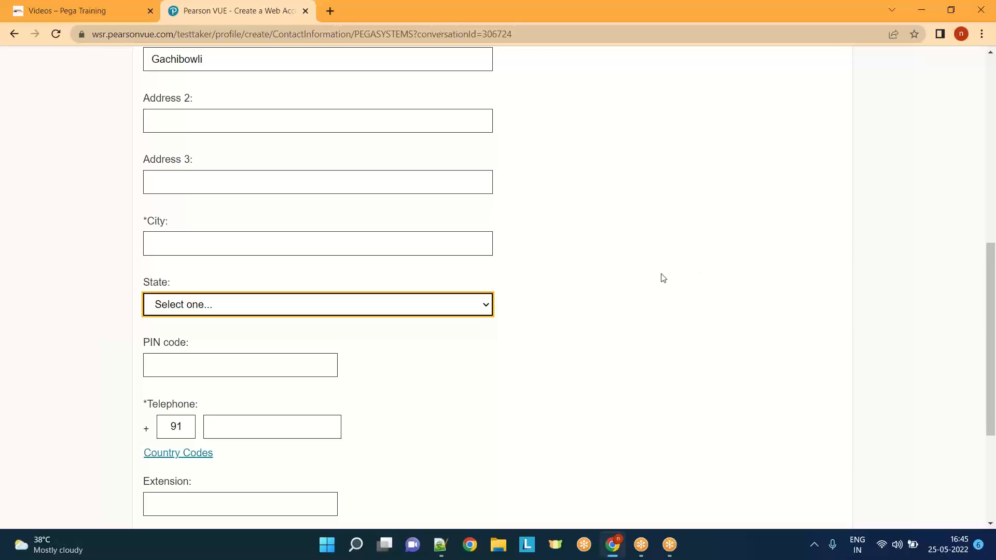
{"action": "type", "text": "hyderabad"}
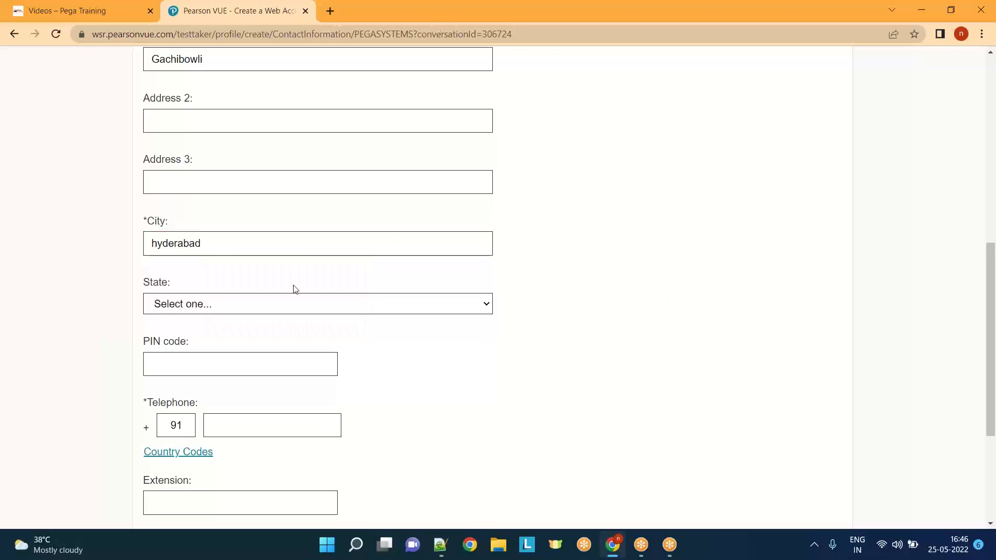
{"action": "mouse_move", "coordinate": [175, 300]}
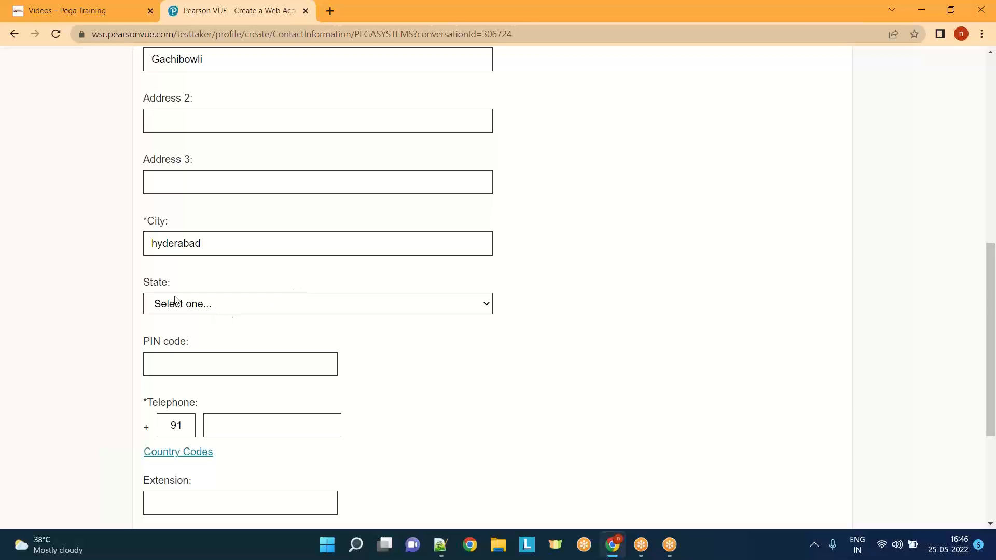
{"action": "left_click", "coordinate": [318, 304]}
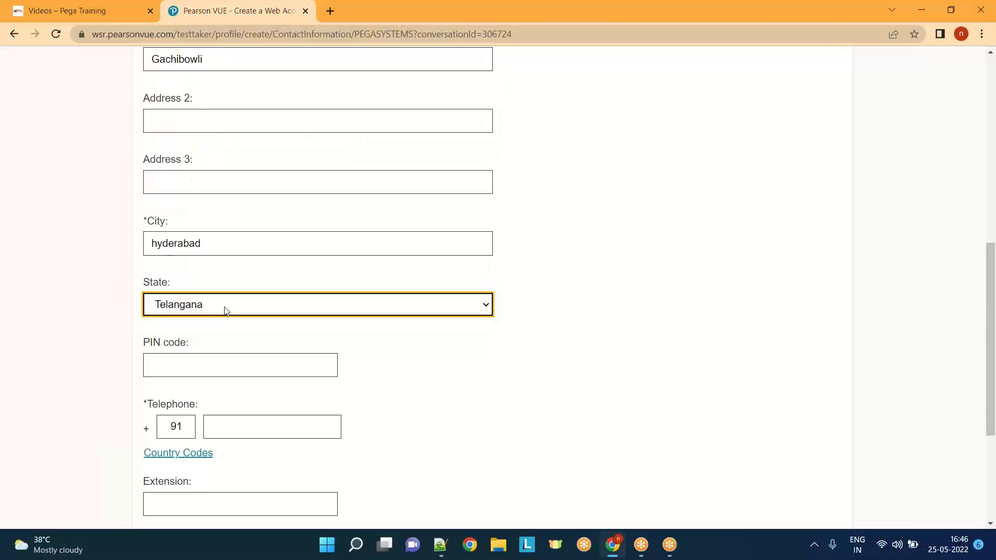
{"action": "mouse_move", "coordinate": [792, 337]}
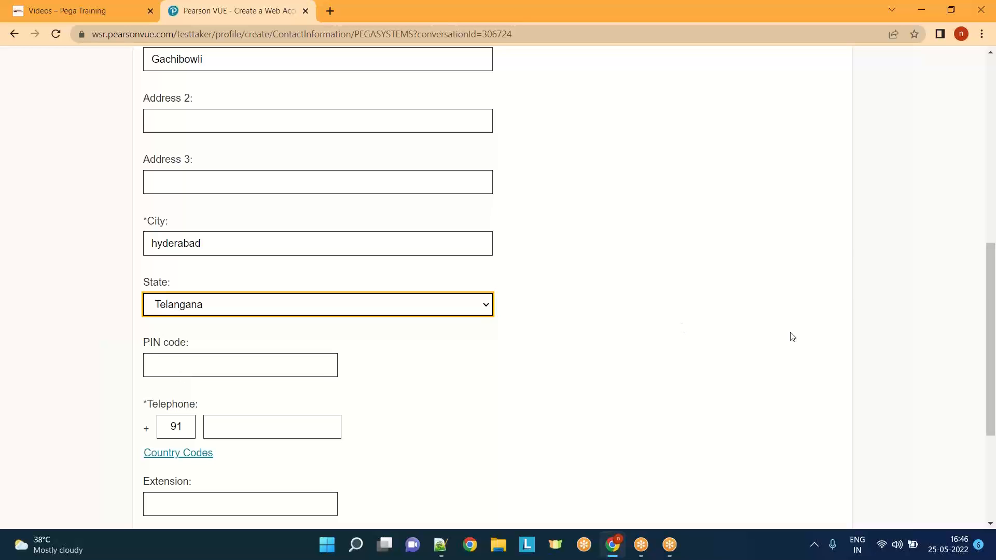
{"action": "scroll", "scroll_direction": "down", "scroll_amount": 3}
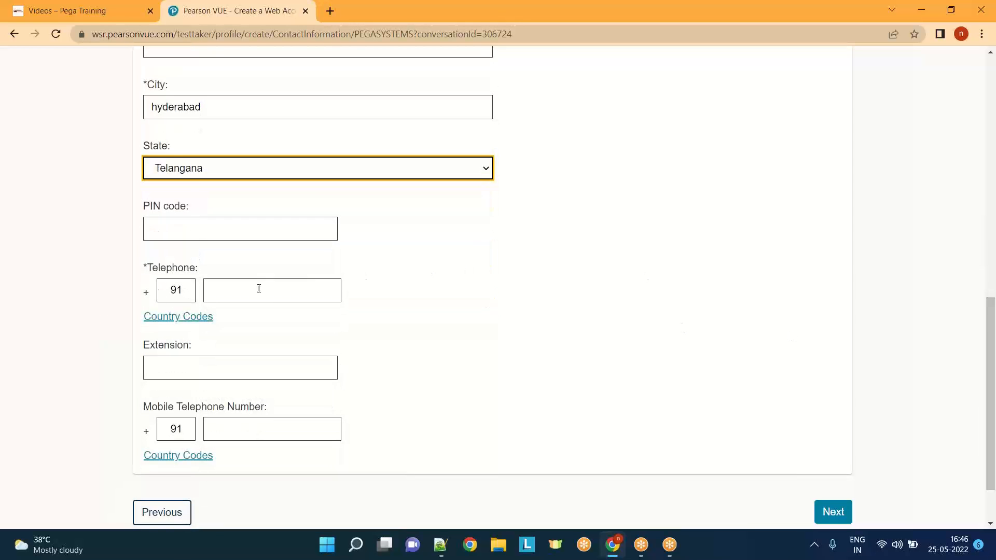
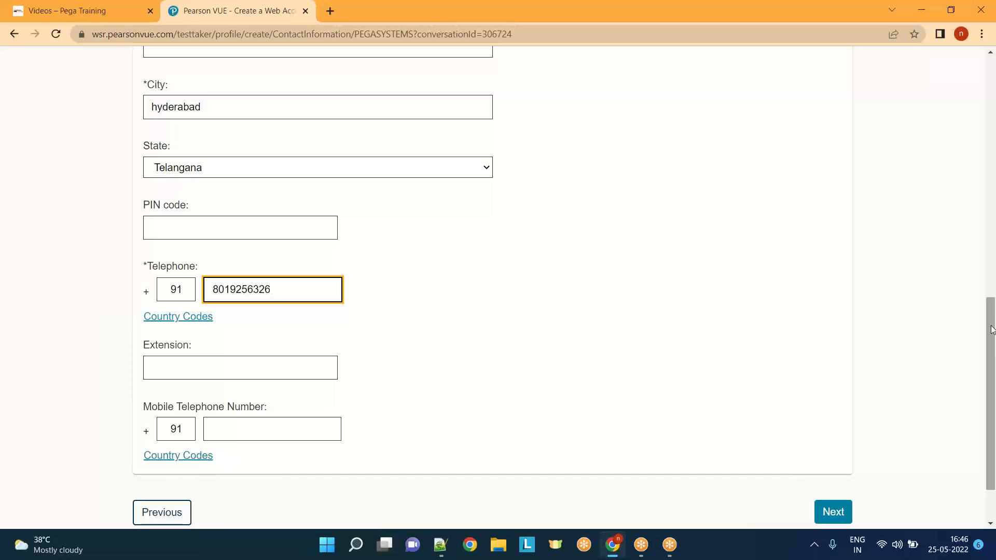
{"action": "scroll", "scroll_direction": "down", "scroll_amount": 3}
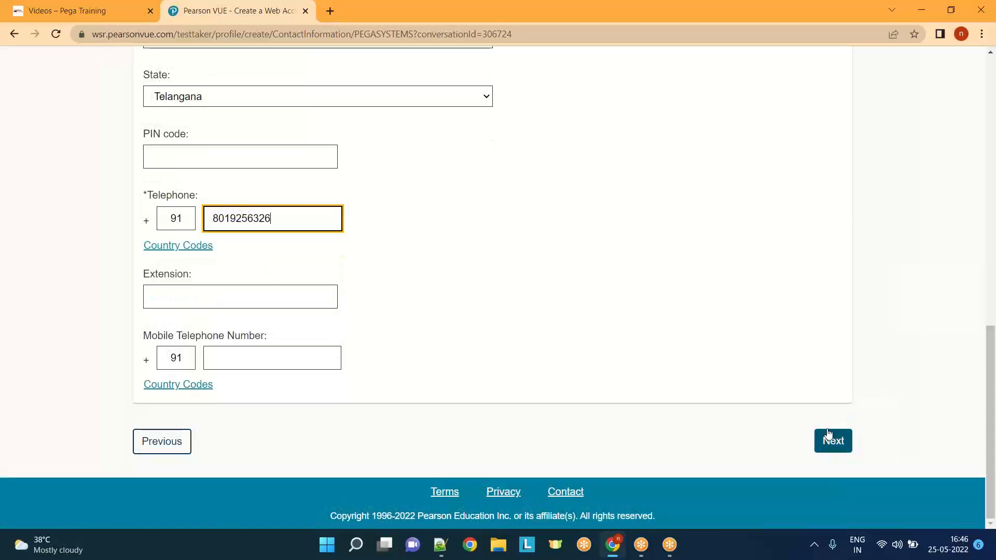
- Submit contact details, enter username 'Nikhila' and confirm it is available
{"action": "left_click", "coordinate": [832, 440]}
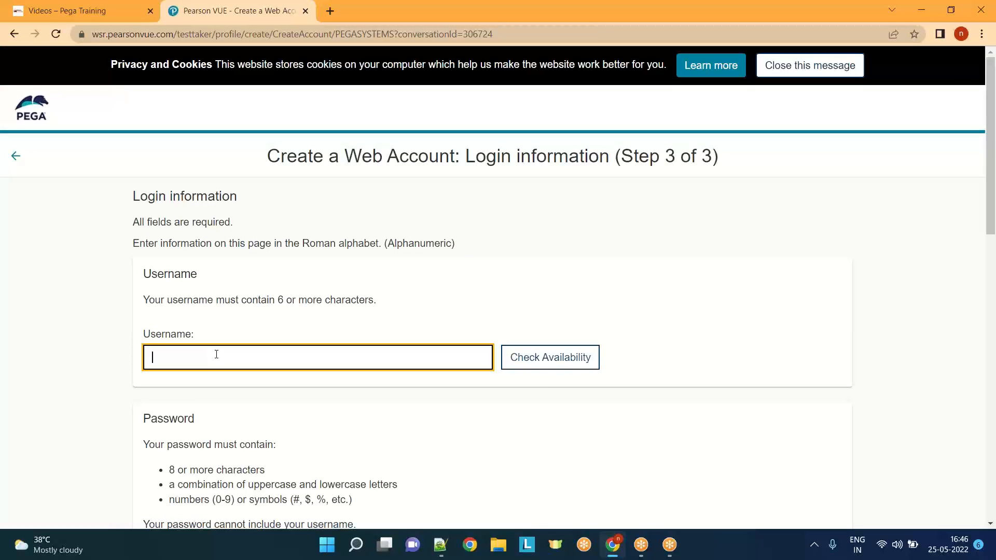
{"action": "mouse_move", "coordinate": [302, 305]}
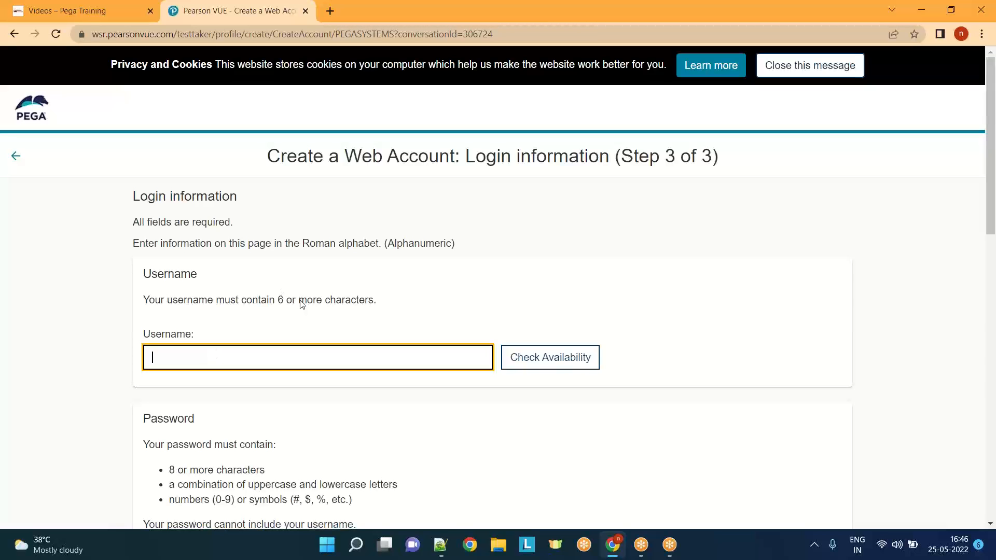
{"action": "type", "text": "V"}
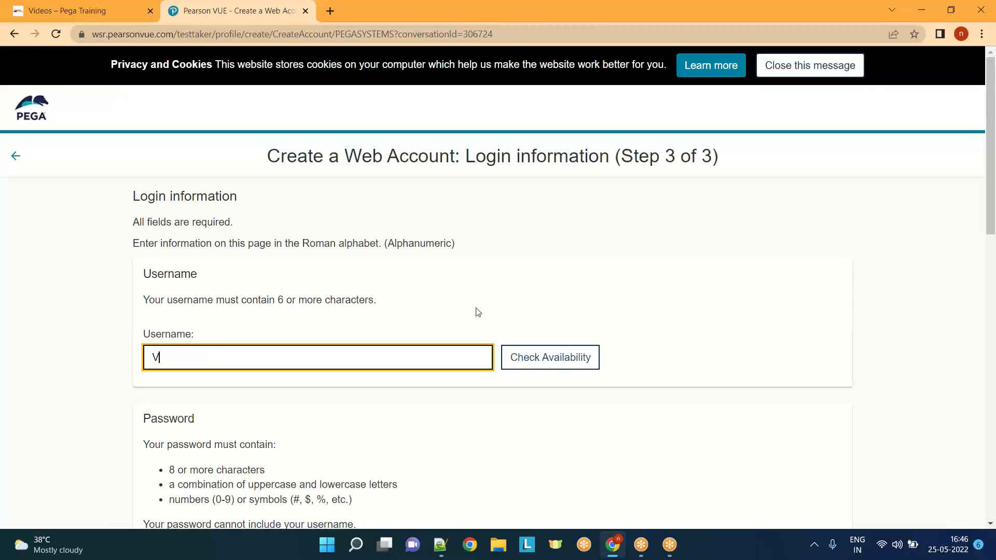
{"action": "type", "text": "nikhila"}
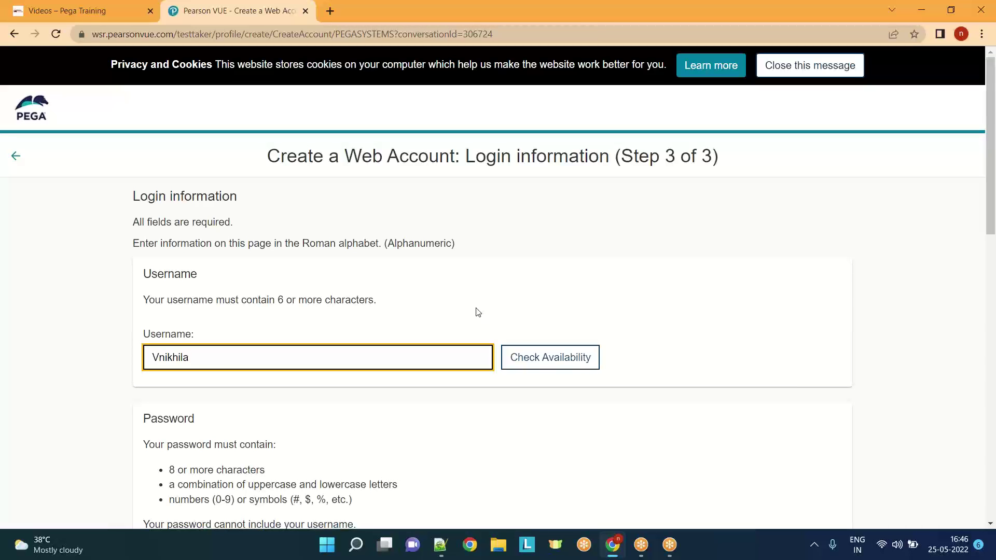
{"action": "key", "text": "Backspace"}
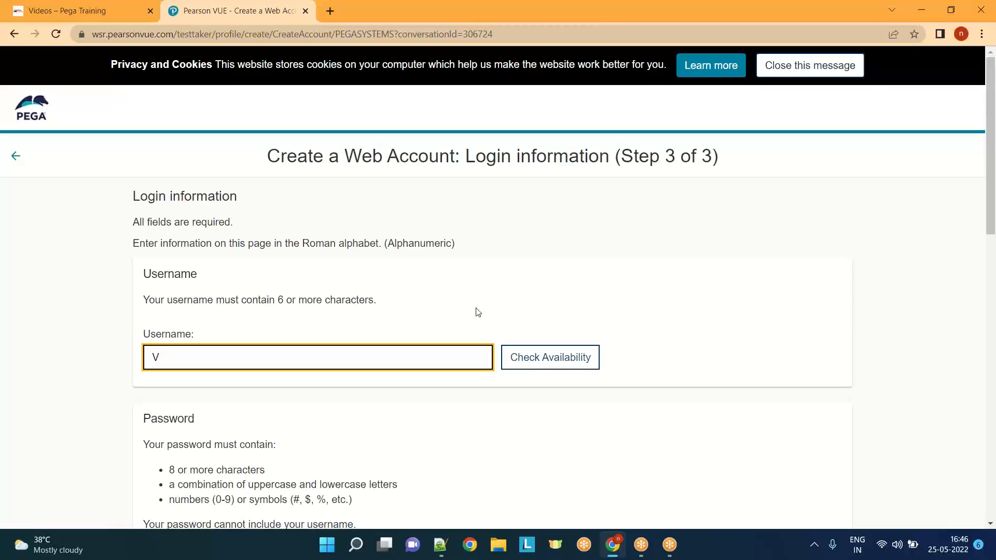
{"action": "type", "text": "Nikhila49"}
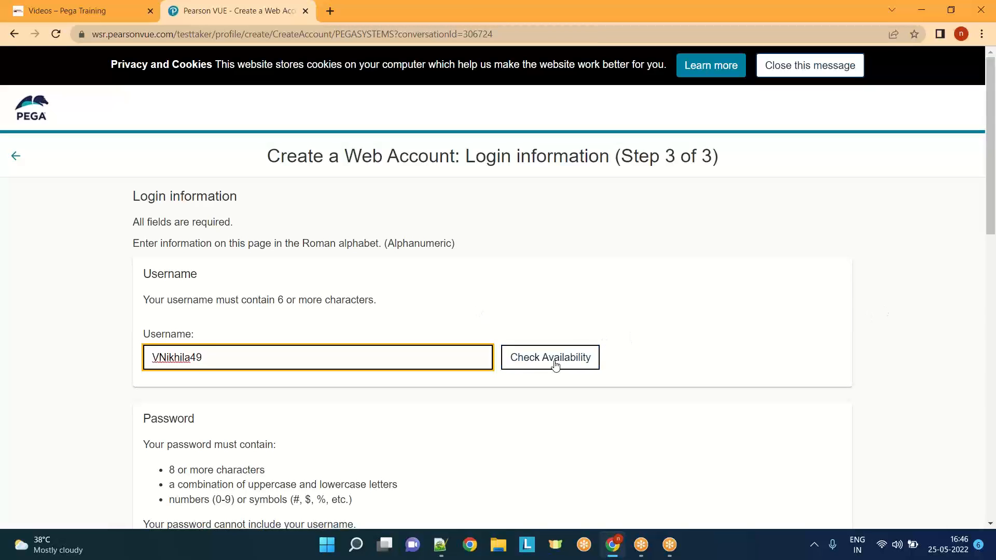
{"action": "left_click", "coordinate": [550, 357]}
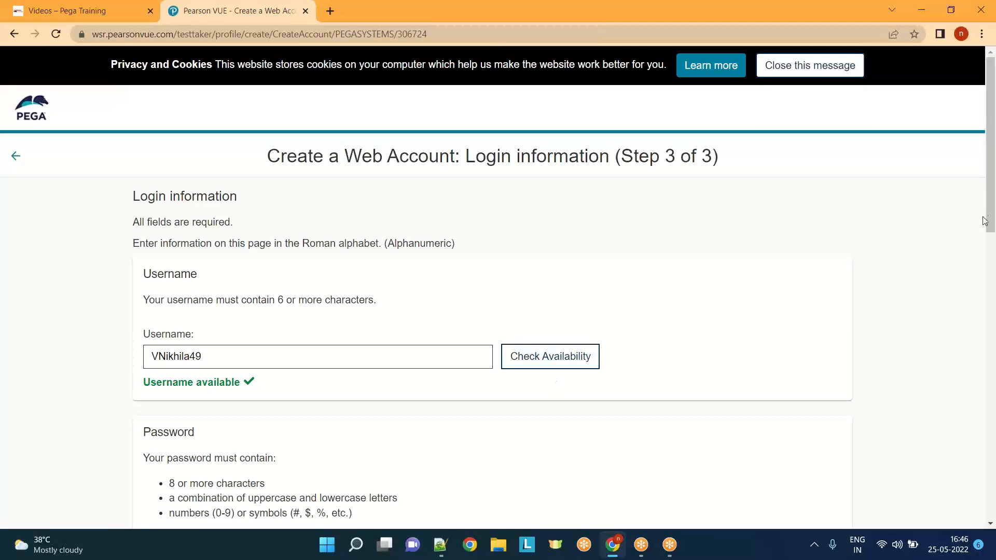
{"action": "scroll", "scroll_direction": "down", "scroll_amount": 3}
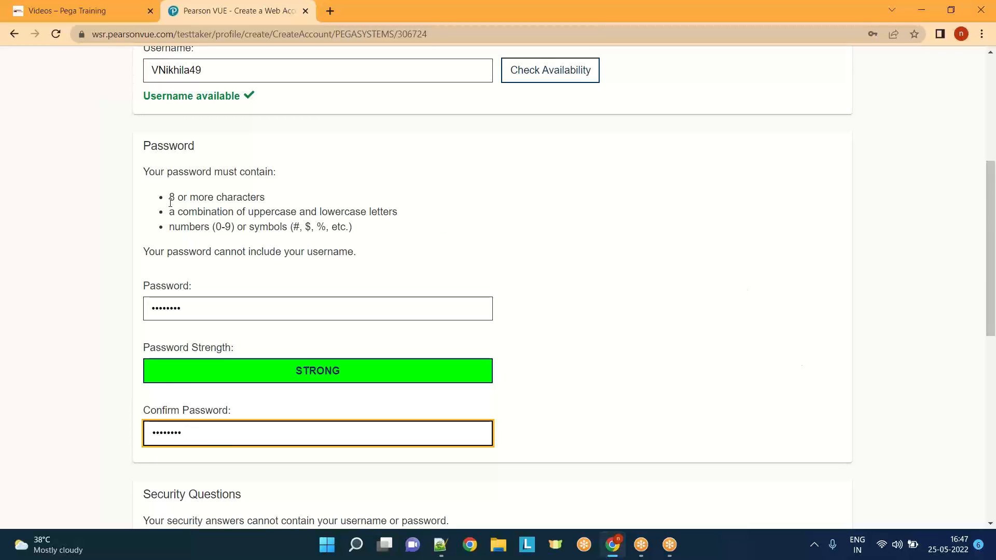
{"action": "left_click_drag", "start_coordinate": [169, 197], "coordinate": [351, 226]}
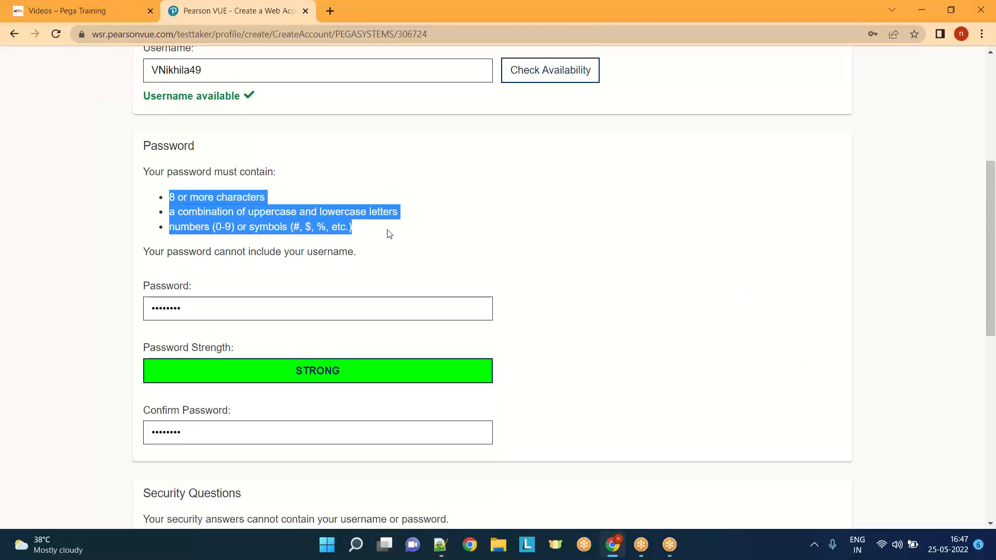
{"action": "scroll", "scroll_direction": "down", "scroll_amount": 3}
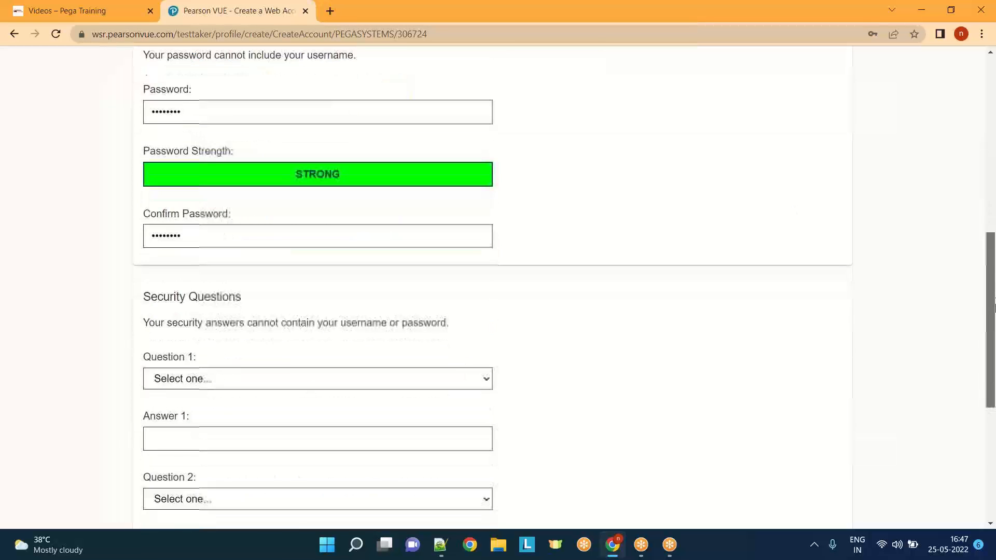
{"action": "scroll", "scroll_direction": "down", "scroll_amount": 3}
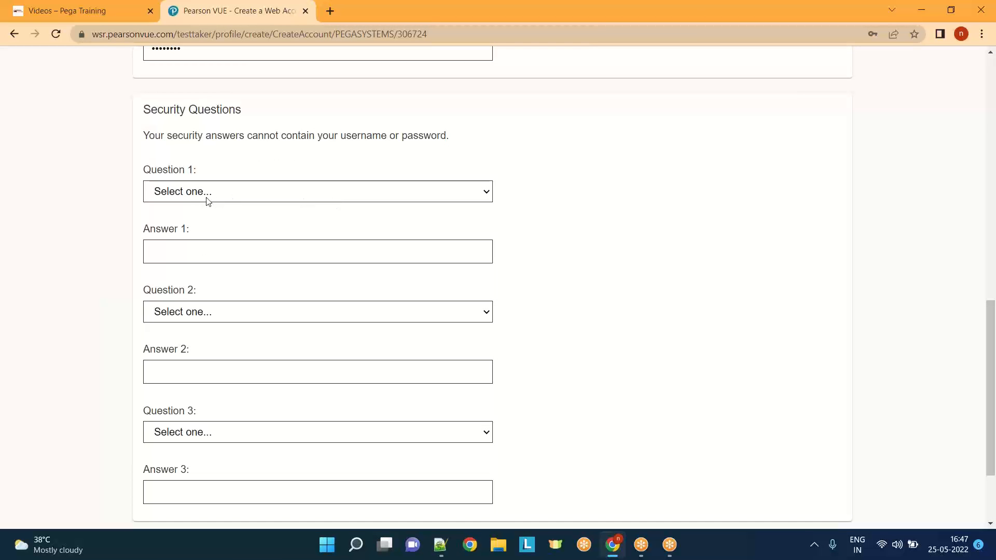
{"action": "left_click", "coordinate": [317, 191]}
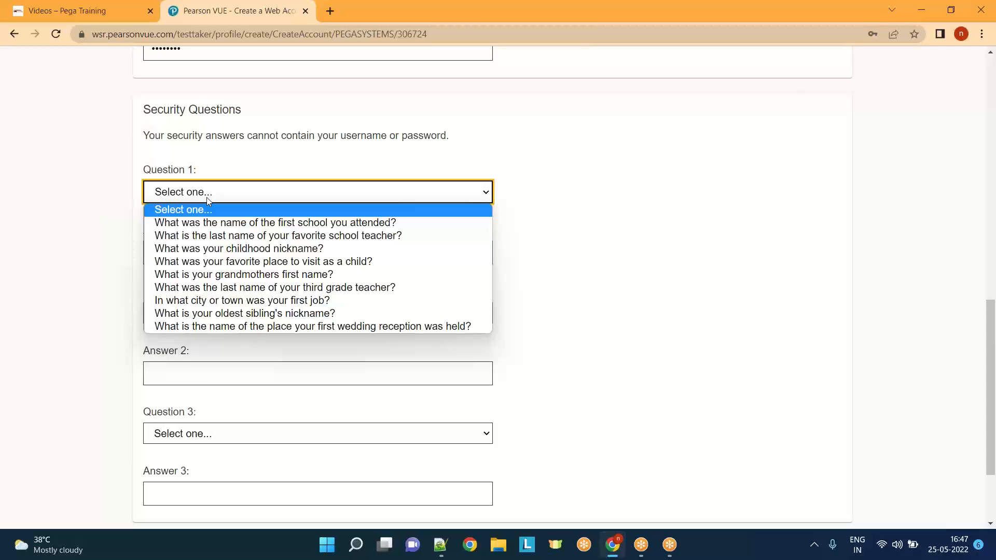
{"action": "mouse_move", "coordinate": [232, 318]}
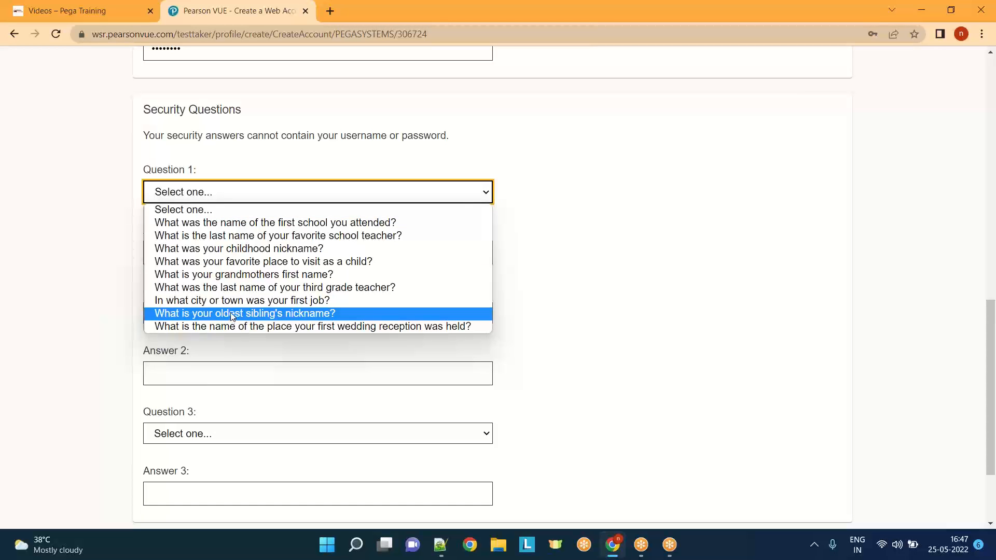
{"action": "left_click", "coordinate": [250, 301]}
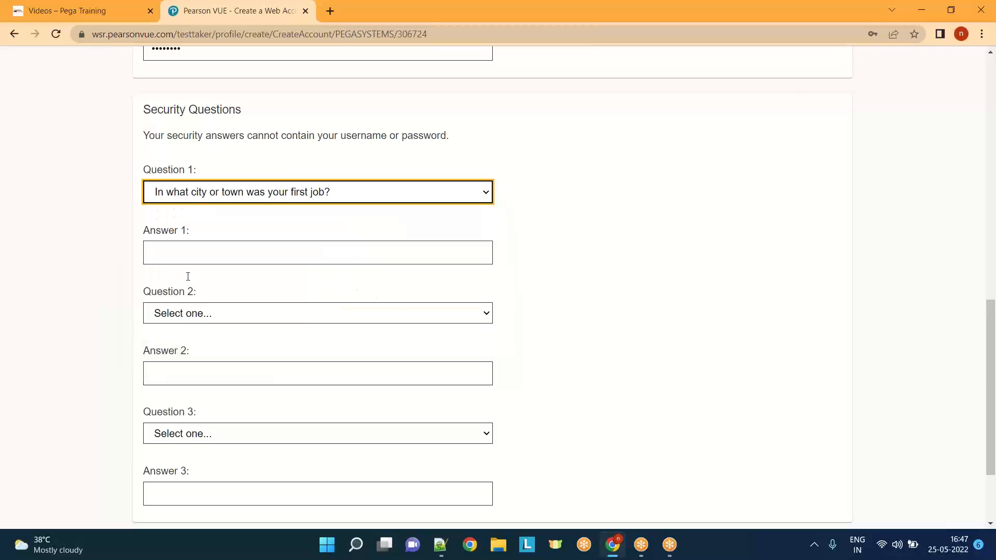
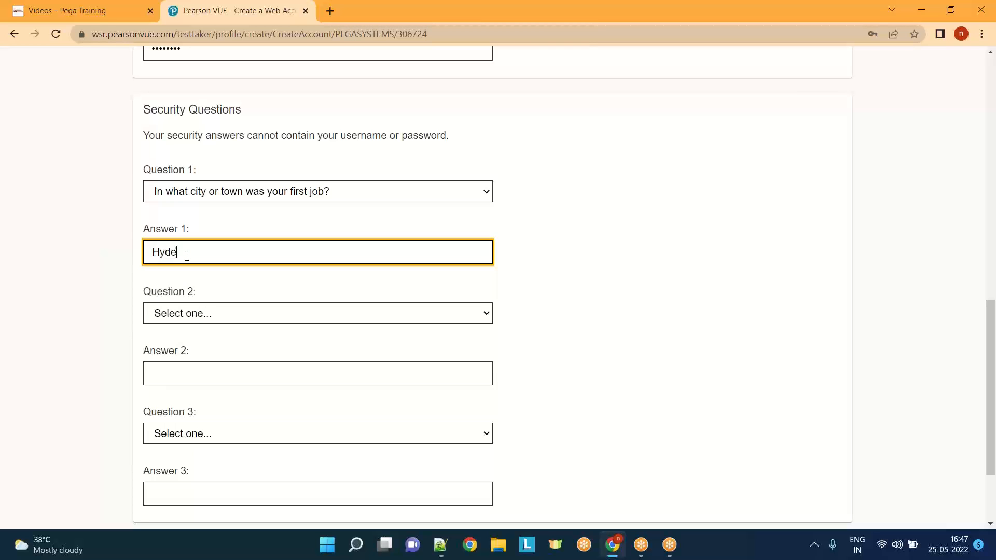
{"action": "left_click", "coordinate": [317, 312]}
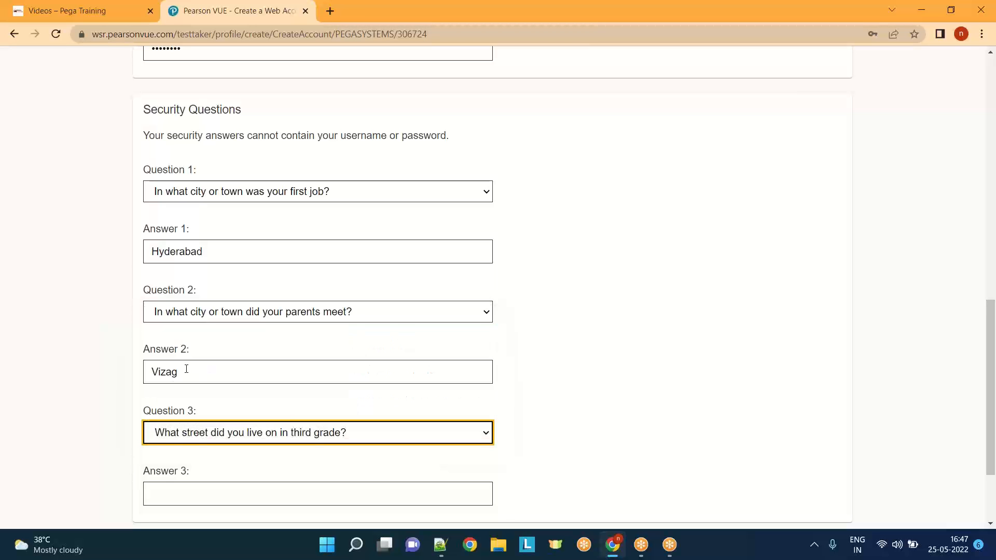
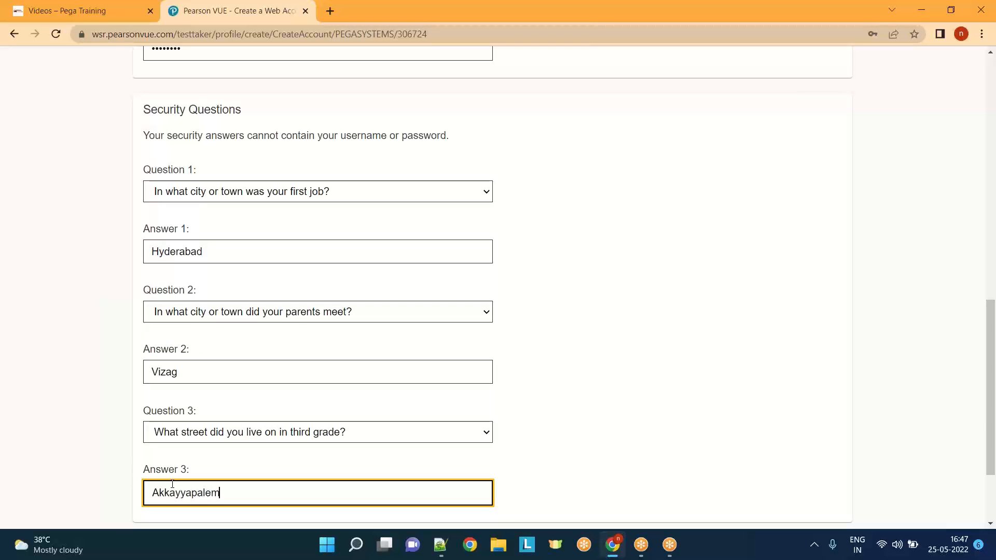
{"action": "scroll", "scroll_direction": "down", "scroll_amount": 3}
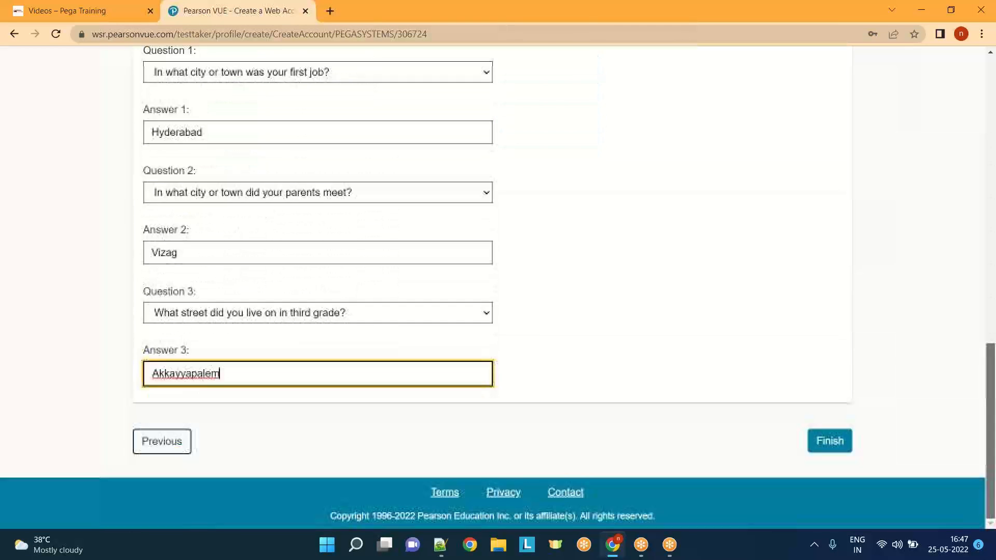
- Finish the web profile and view the catalog of Pegasystems exams
{"action": "left_click", "coordinate": [829, 441]}
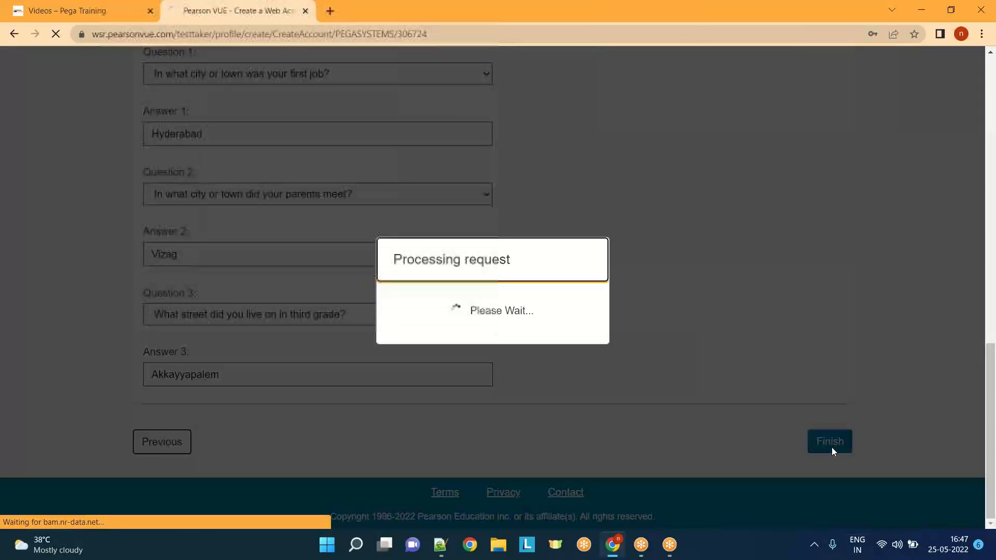
{"action": "left_click", "coordinate": [829, 442]}
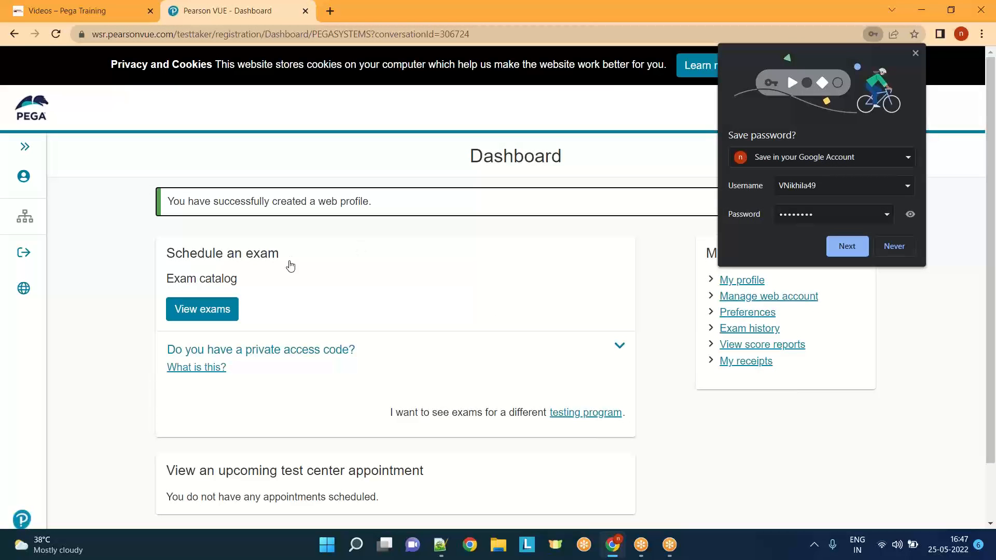
{"action": "mouse_move", "coordinate": [445, 292]}
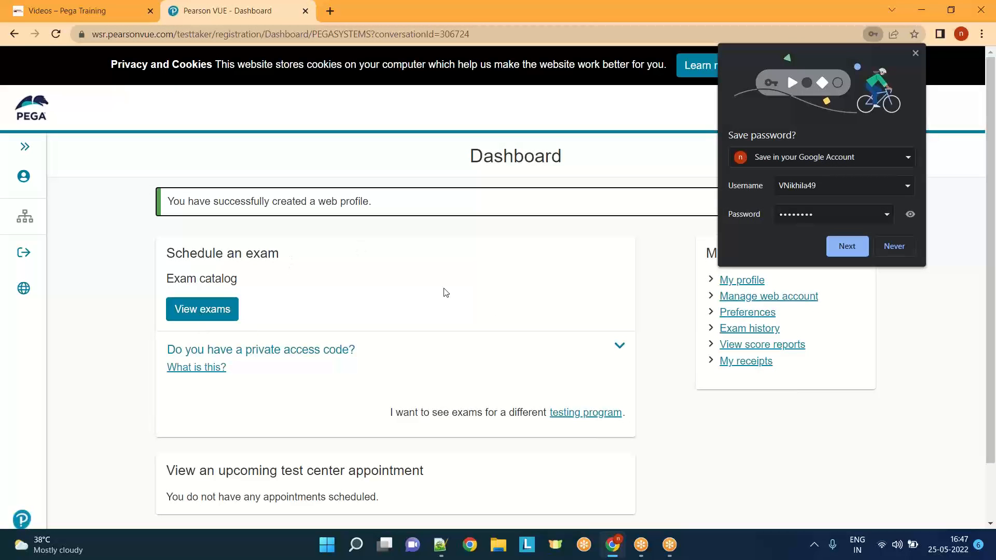
{"action": "left_click", "coordinate": [202, 309]}
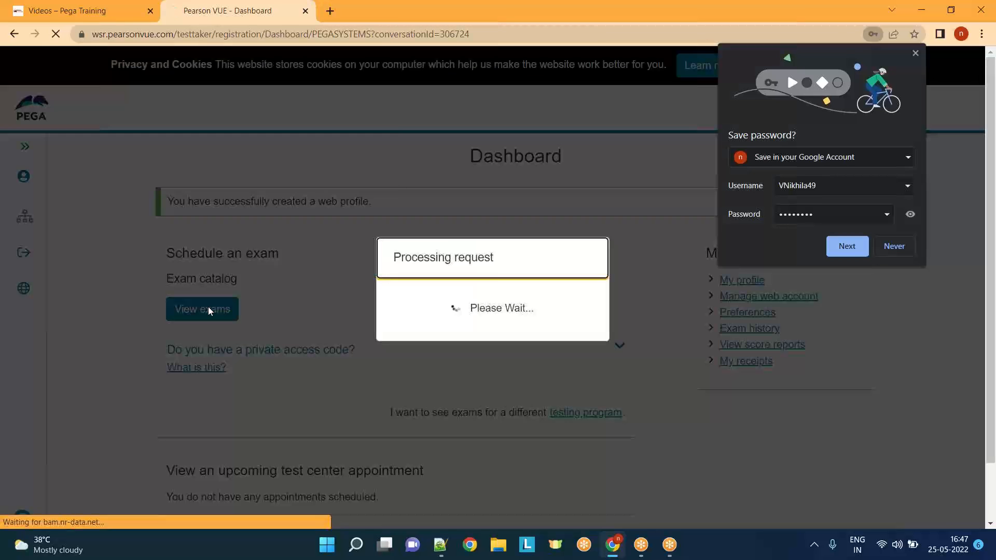
{"action": "left_click", "coordinate": [203, 308]}
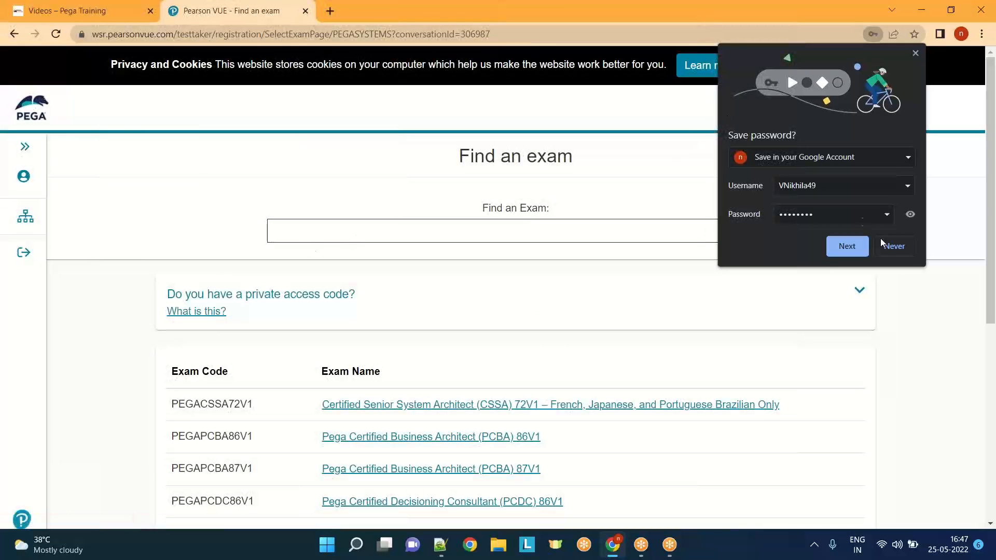
- Decline saving the password, search 'csa' and select the PCSA 87V1 exam
{"action": "left_click", "coordinate": [894, 246]}
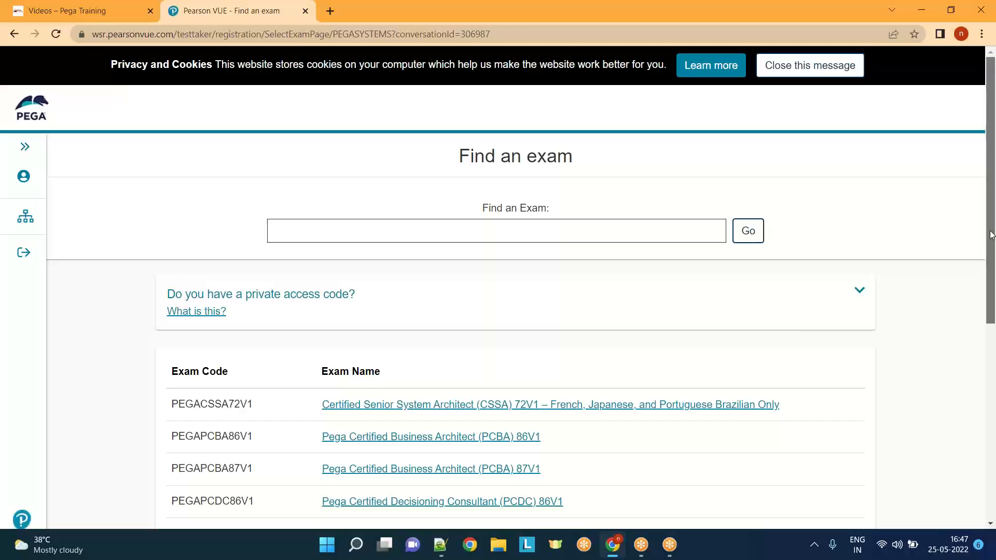
{"action": "scroll", "scroll_direction": "down", "scroll_amount": 3}
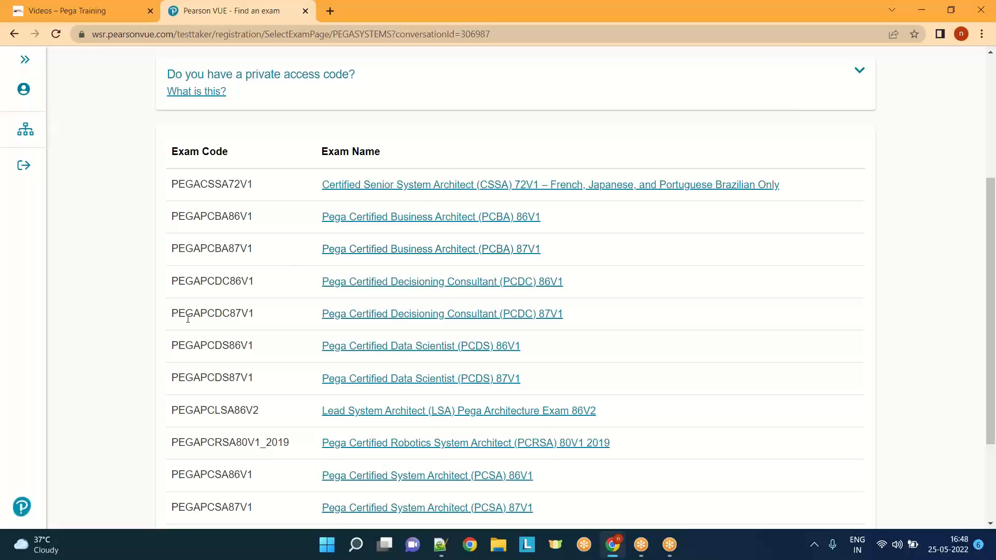
{"action": "type", "text": "csa"}
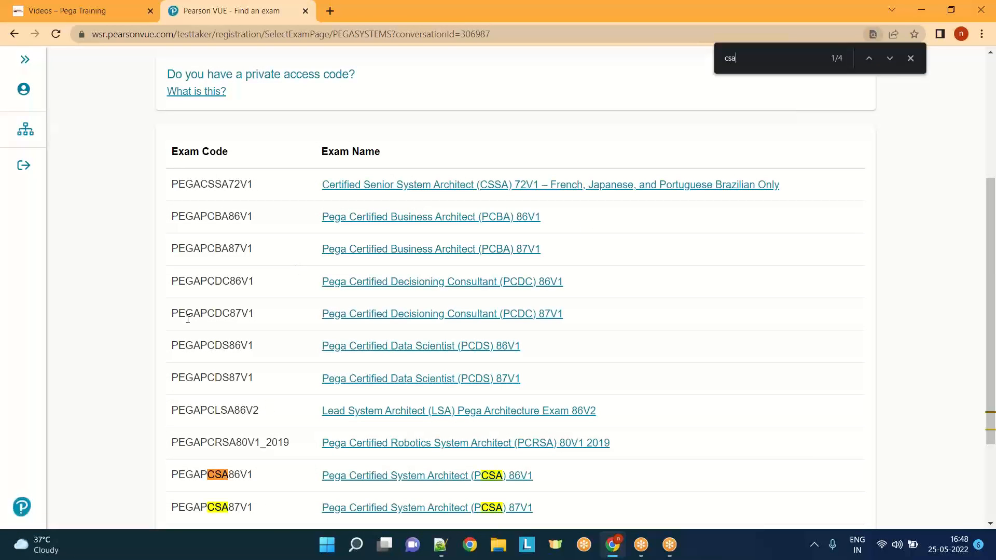
{"action": "scroll", "scroll_direction": "down", "scroll_amount": 3}
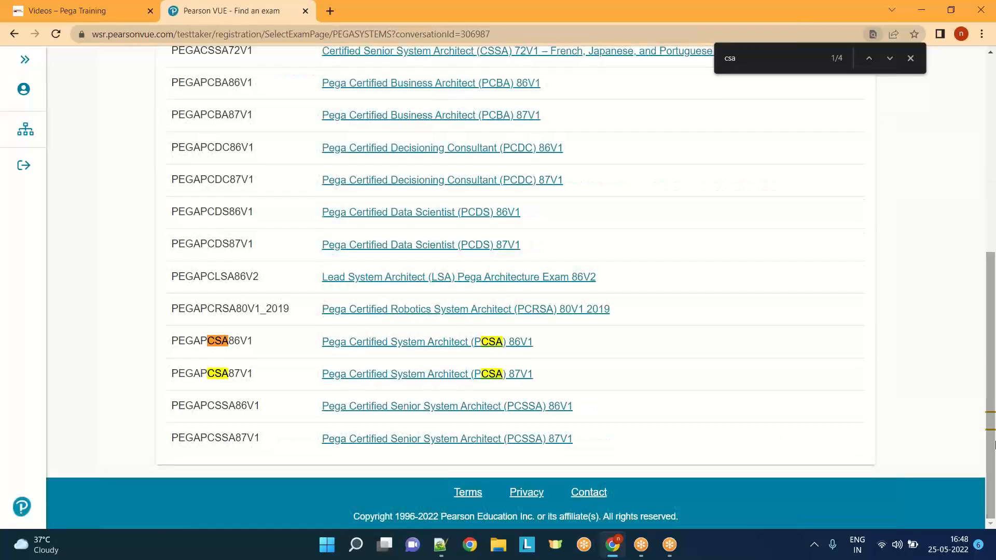
{"action": "mouse_move", "coordinate": [487, 386]}
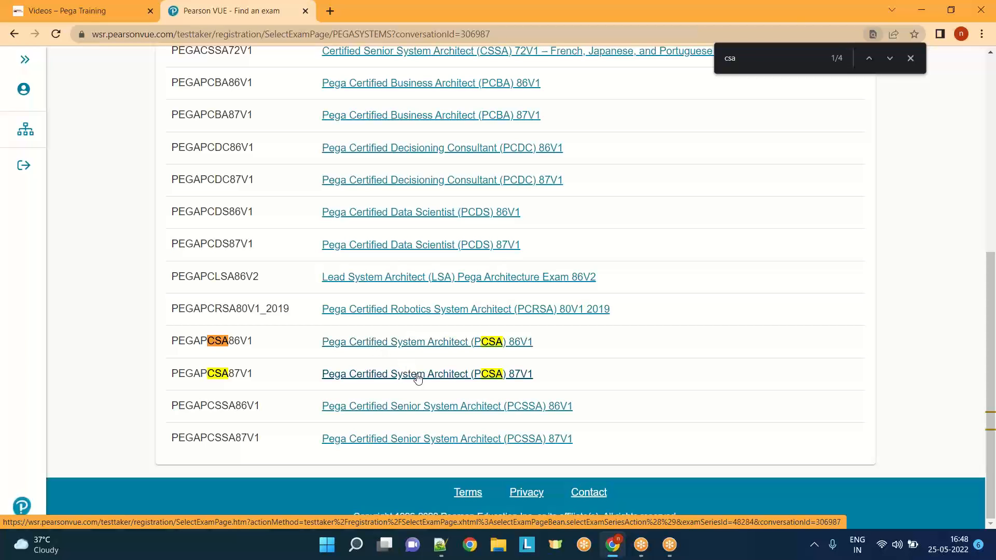
{"action": "left_click", "coordinate": [418, 374]}
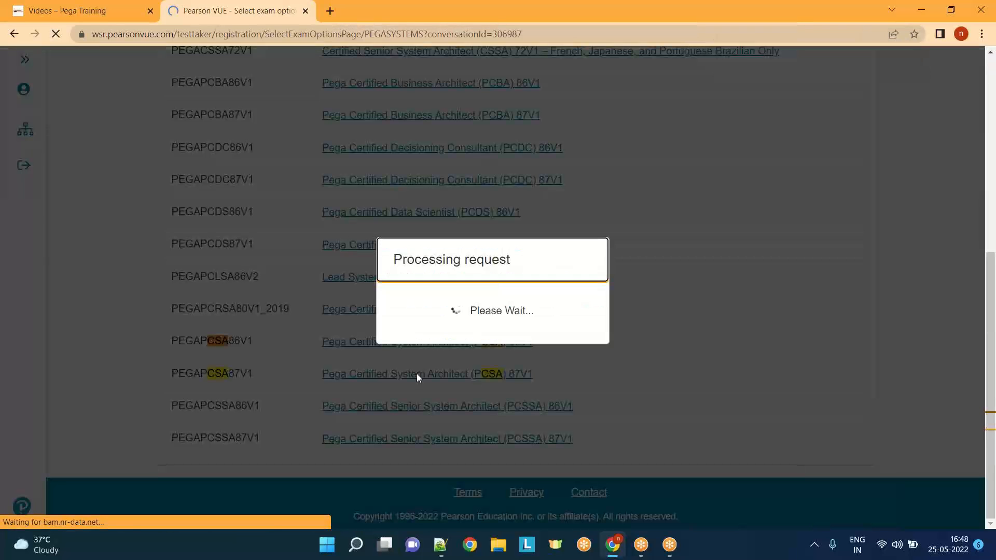
- Choose 'Online at my home or office' delivery for PCSA 87V1 and continue
{"action": "left_click", "coordinate": [421, 373]}
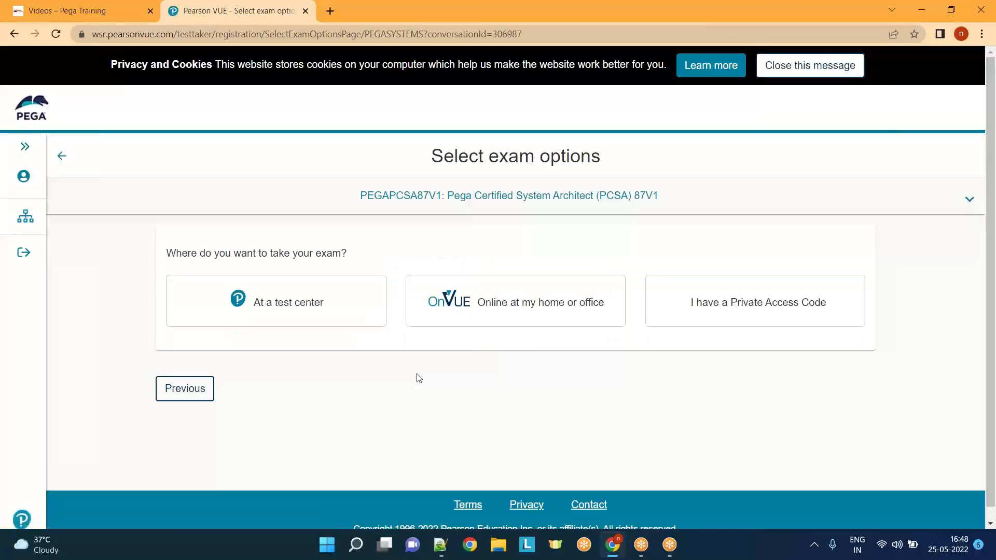
{"action": "mouse_move", "coordinate": [288, 300]}
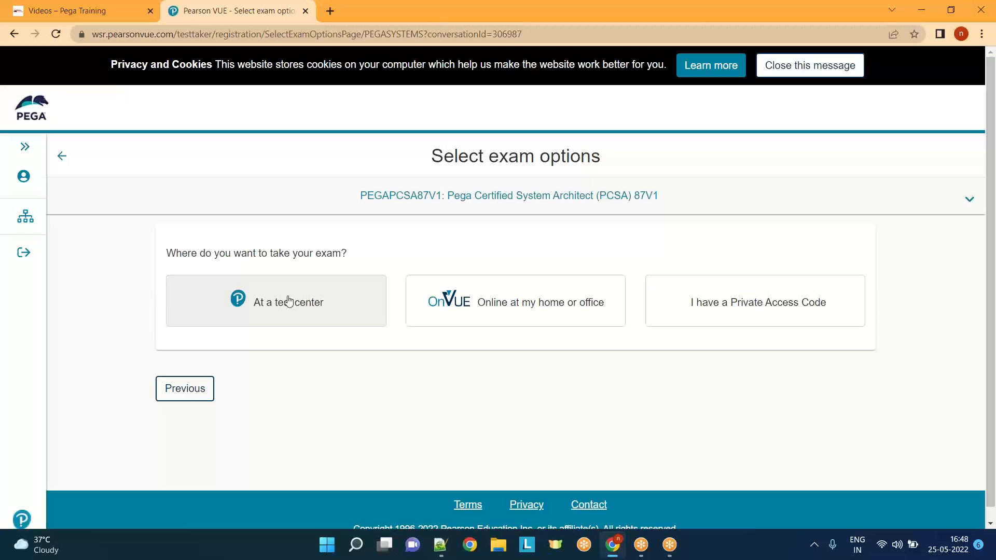
{"action": "mouse_move", "coordinate": [524, 318]}
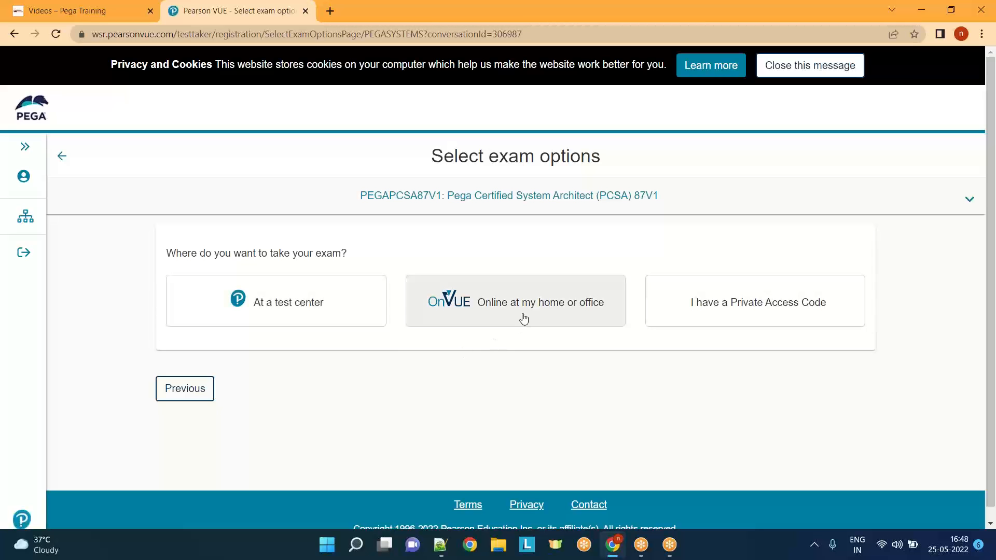
{"action": "mouse_move", "coordinate": [504, 322]}
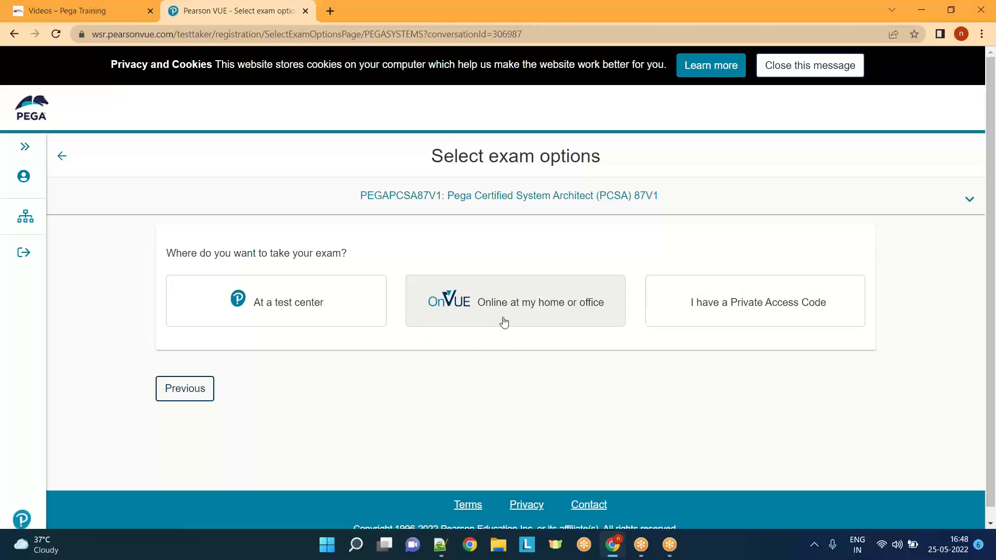
{"action": "left_click", "coordinate": [514, 300]}
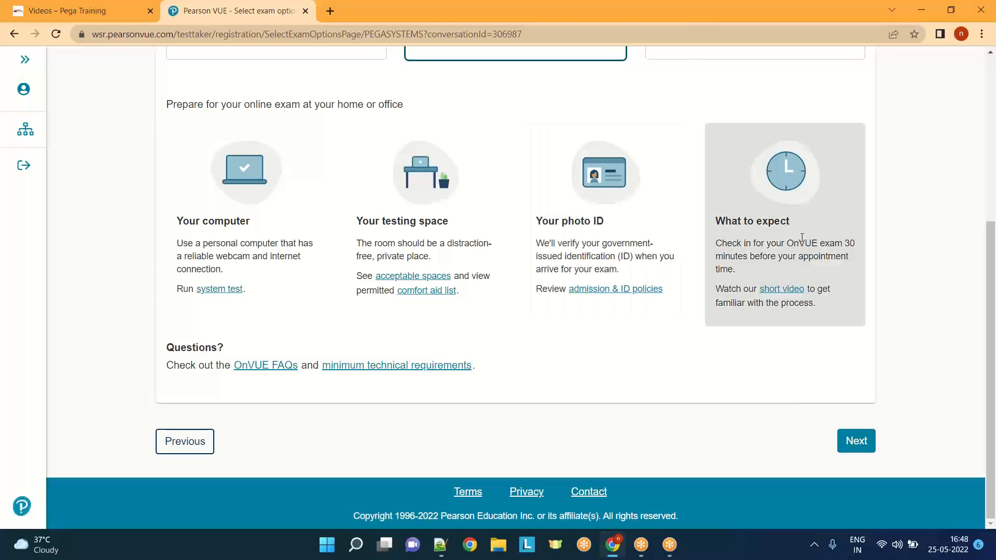
{"action": "mouse_move", "coordinate": [765, 289]}
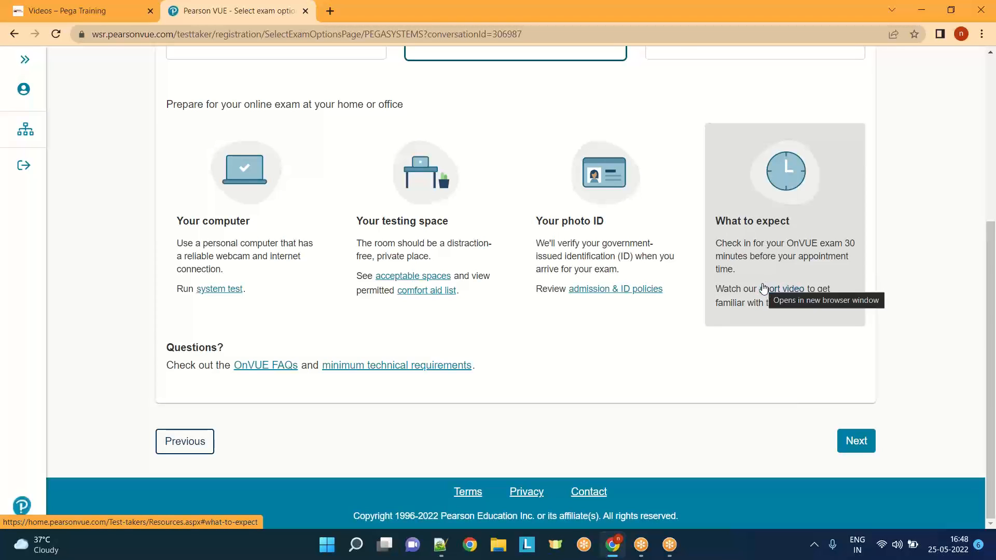
{"action": "left_click", "coordinate": [856, 441]}
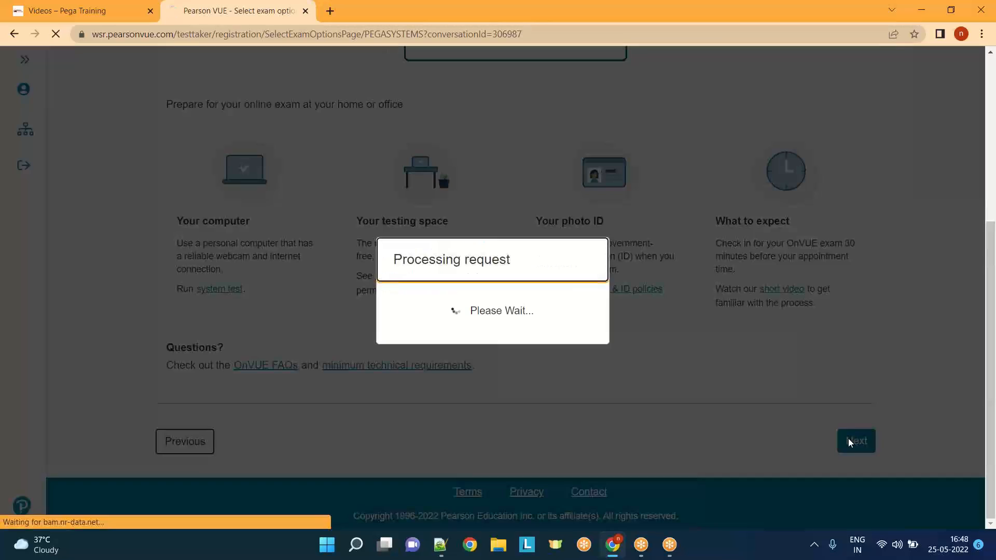
- Continue to the additional information page and answer No to having a Pega account
{"action": "left_click", "coordinate": [855, 441]}
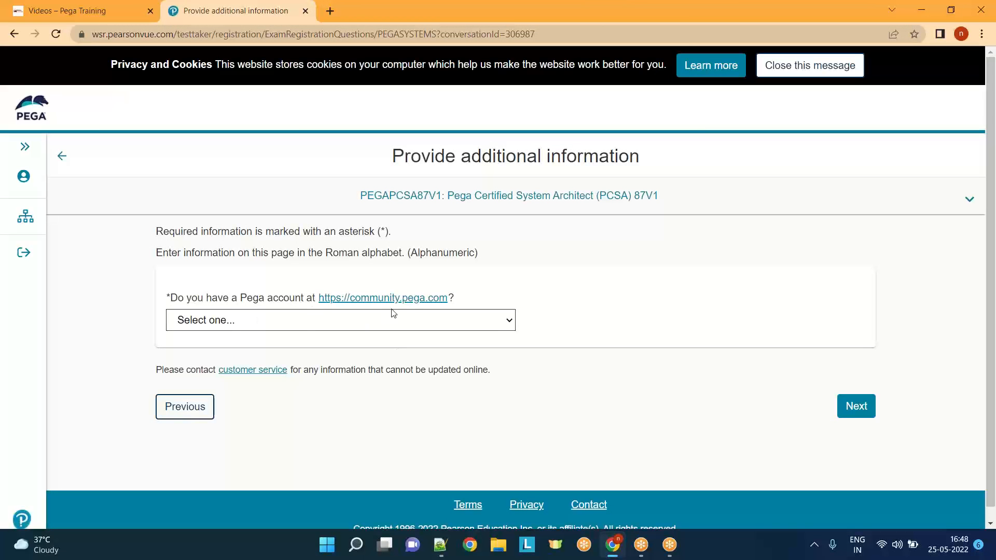
{"action": "mouse_move", "coordinate": [243, 326]}
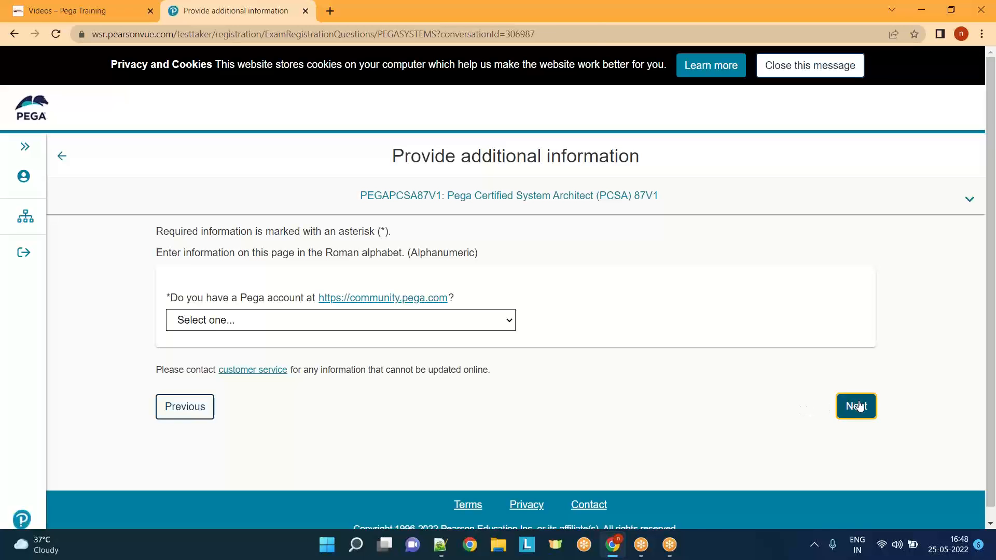
{"action": "left_click", "coordinate": [856, 406]}
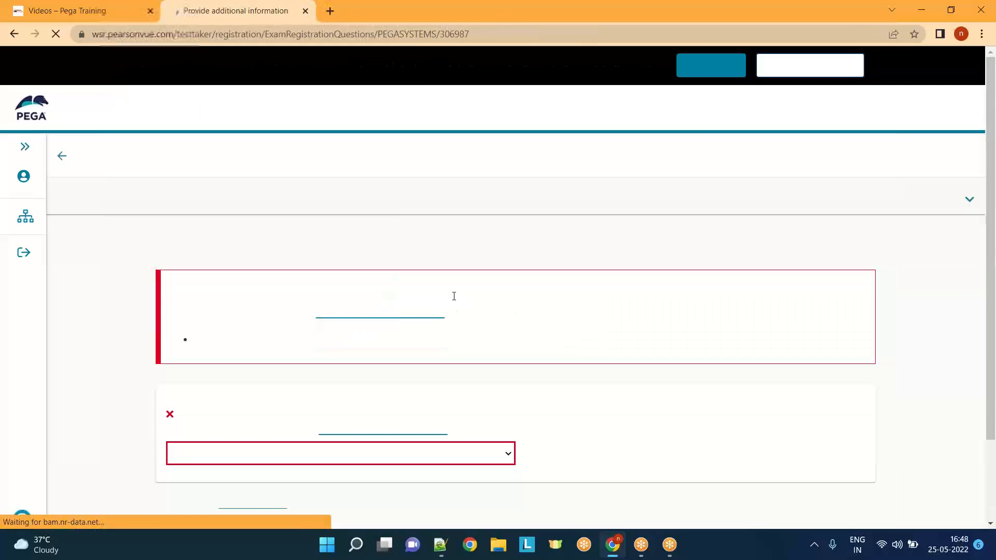
{"action": "left_click", "coordinate": [340, 453]}
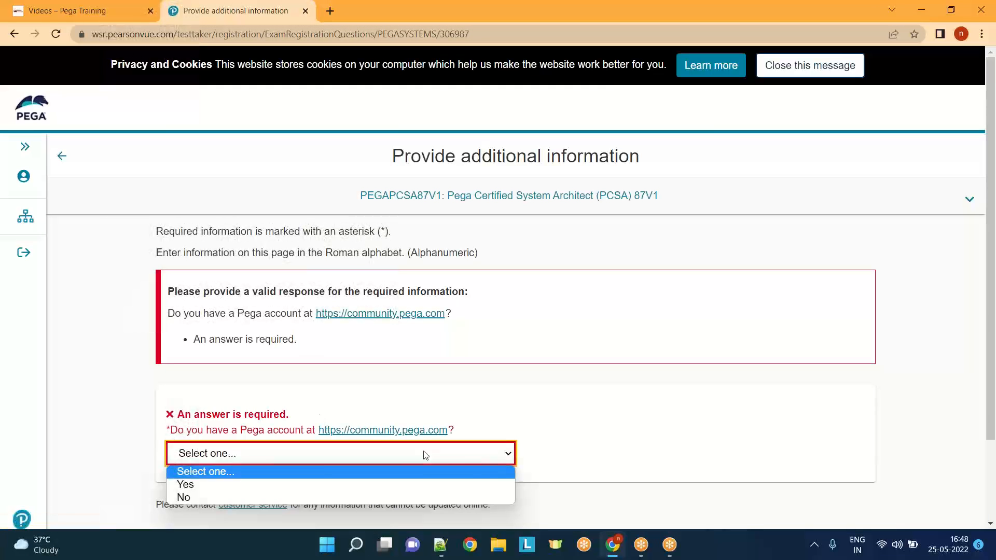
{"action": "left_click", "coordinate": [183, 498]}
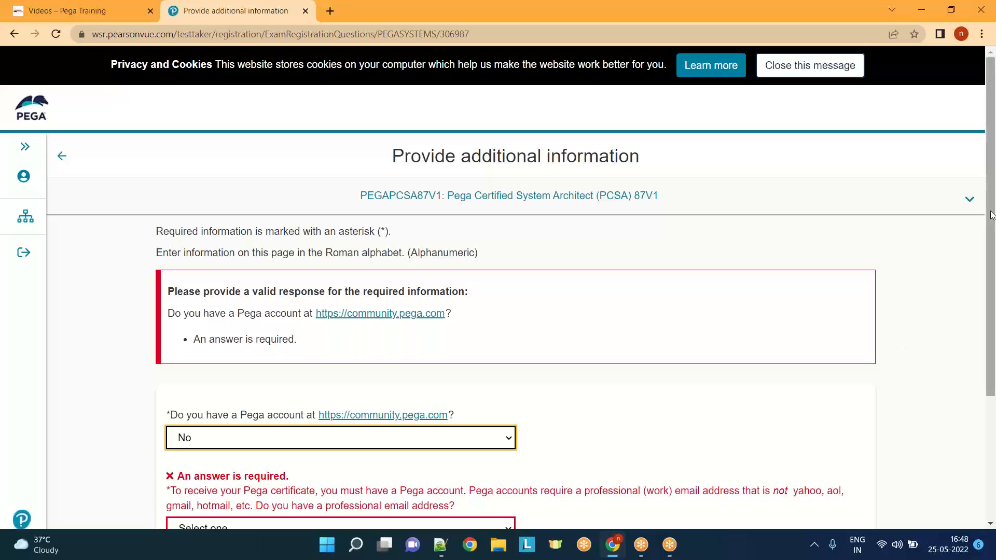
- Answer No to having a professional email address
{"action": "scroll", "scroll_direction": "down", "scroll_amount": 3}
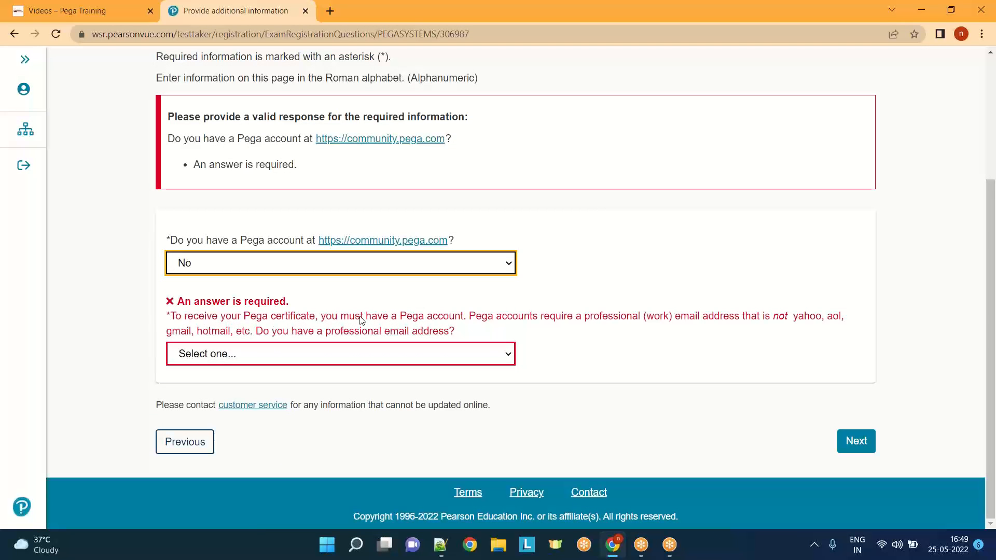
{"action": "mouse_move", "coordinate": [544, 326]}
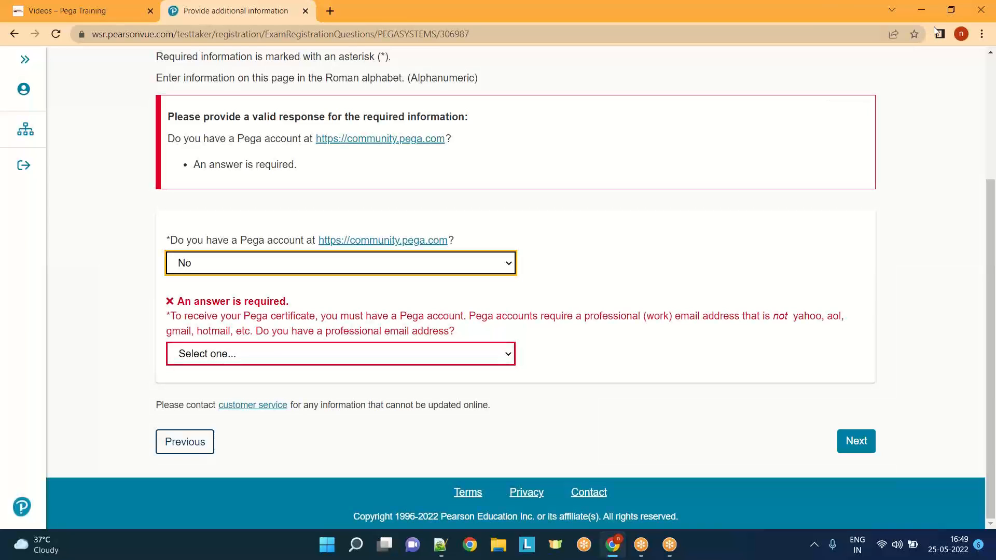
{"action": "left_click", "coordinate": [340, 353]}
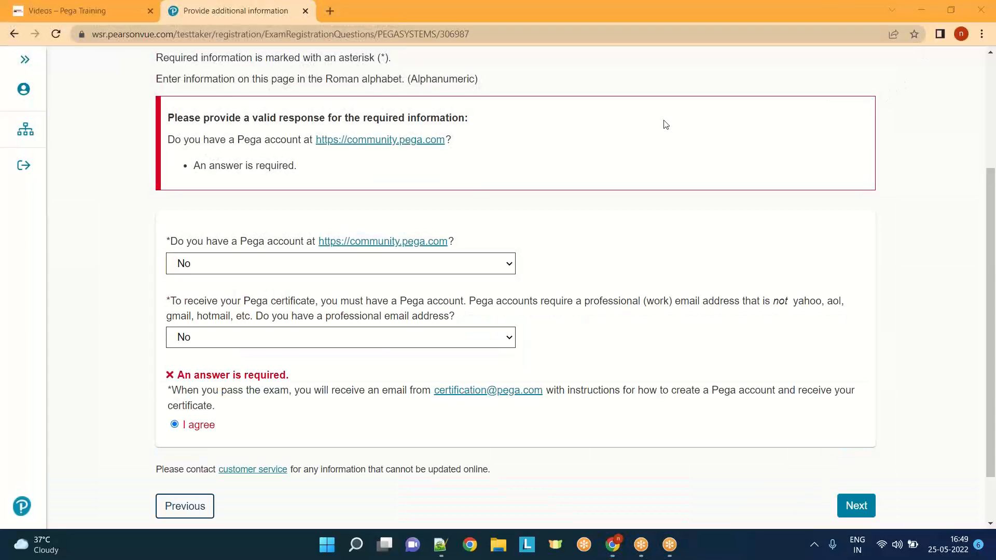
{"action": "mouse_move", "coordinate": [520, 181]}
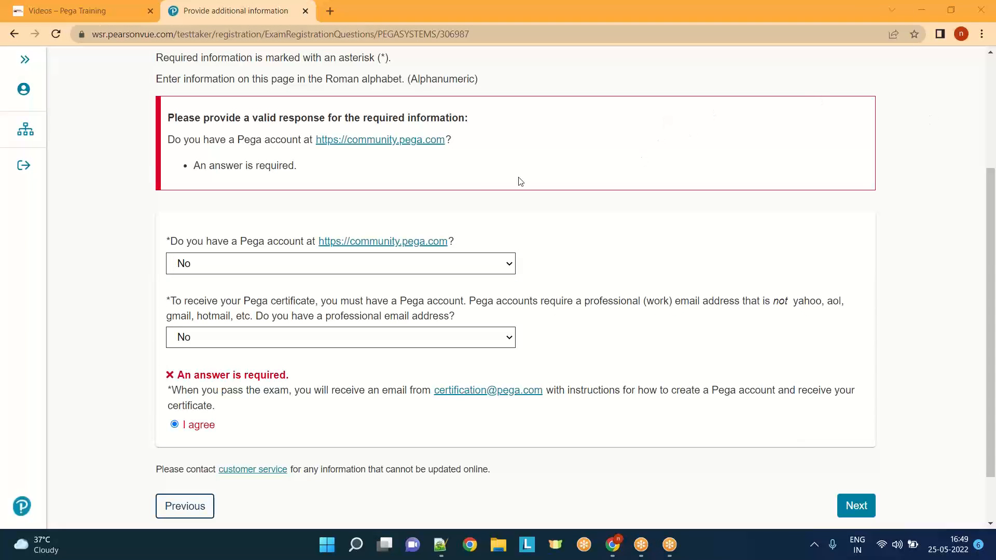
{"action": "mouse_move", "coordinate": [259, 310]}
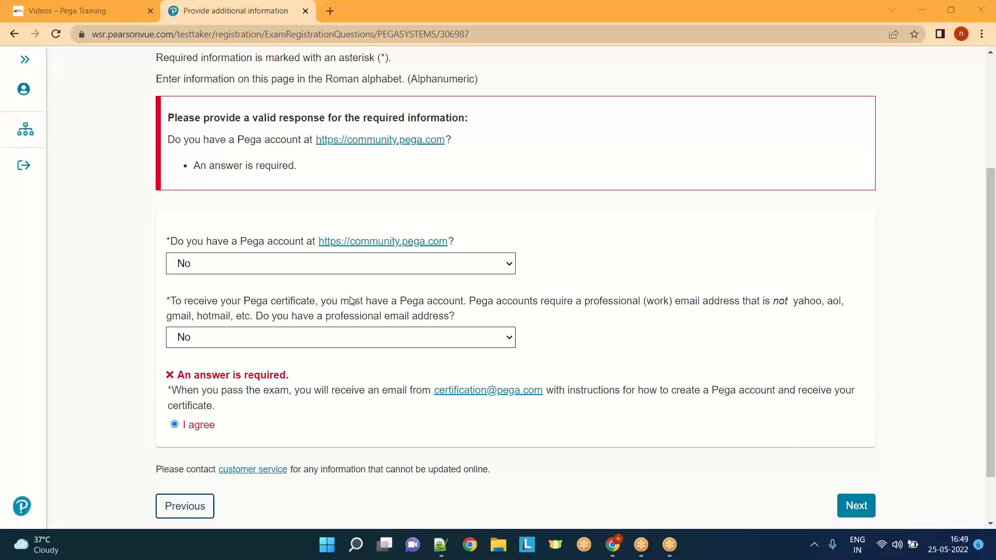
{"action": "mouse_move", "coordinate": [350, 308]}
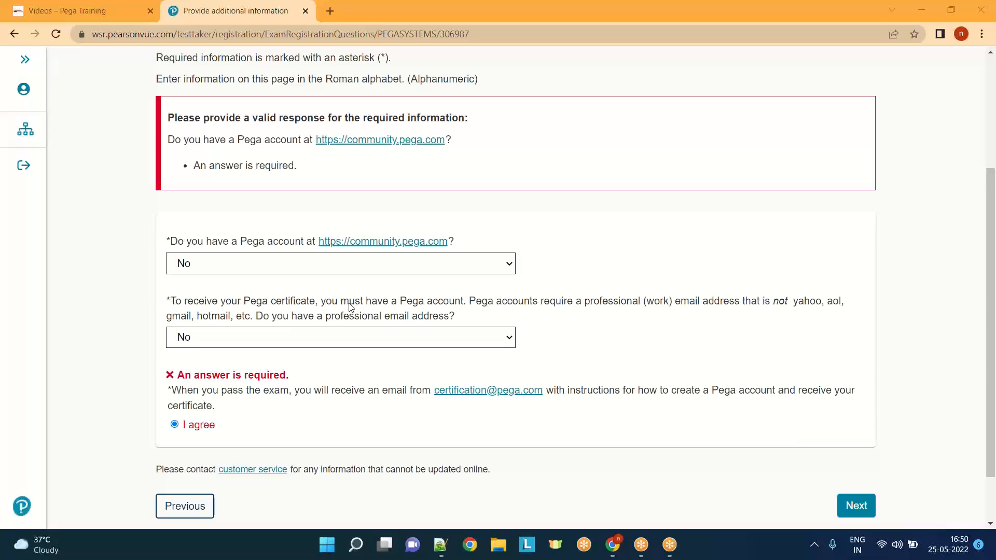
{"action": "mouse_move", "coordinate": [835, 489]}
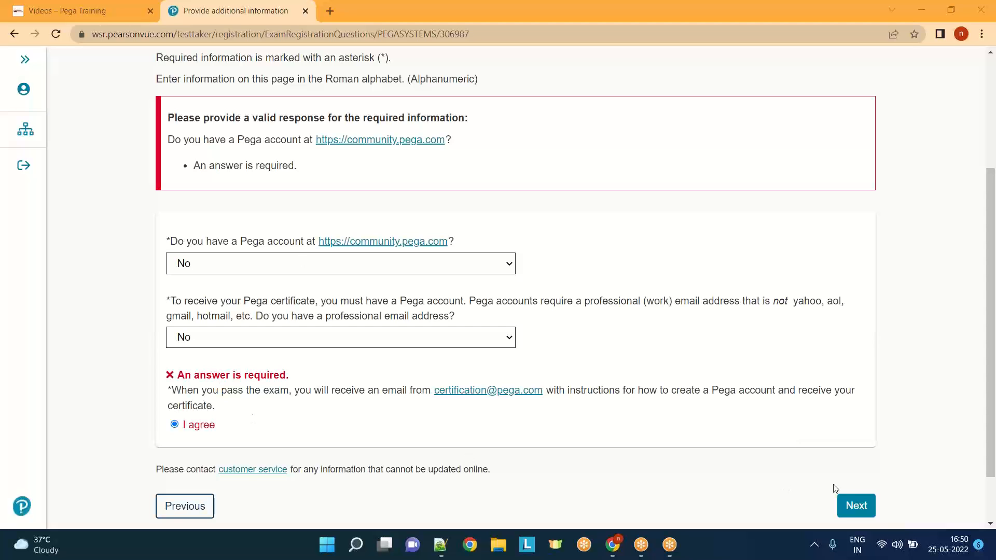
- Submit the answers and accept the Candidate Agreement and Third Party Prohibition policies
{"action": "left_click", "coordinate": [855, 505]}
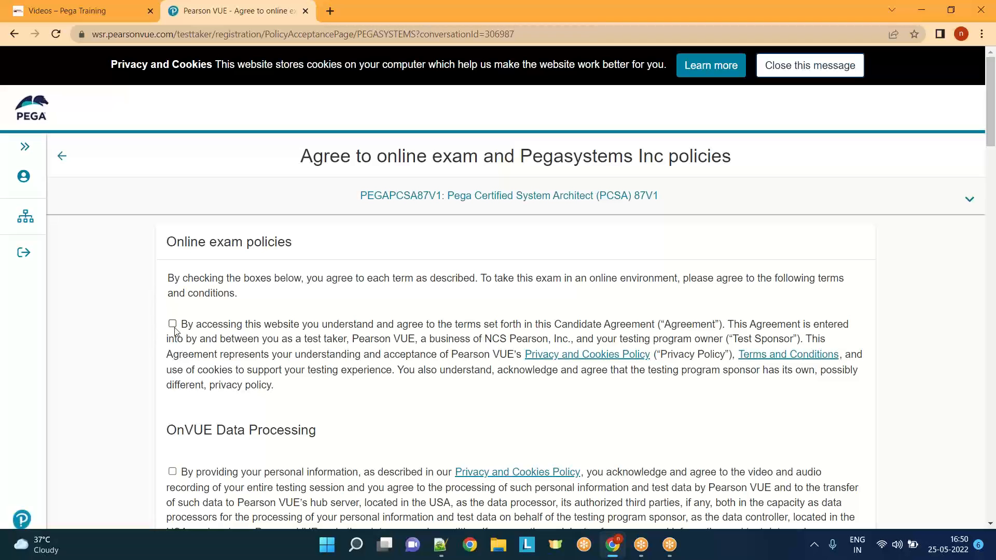
{"action": "left_click", "coordinate": [172, 323]}
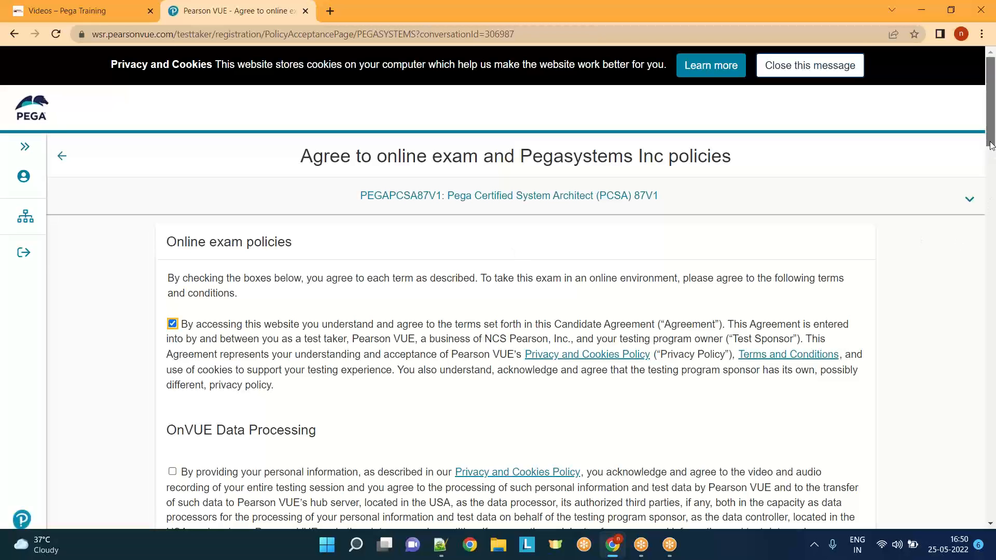
{"action": "scroll", "scroll_direction": "down", "scroll_amount": 3}
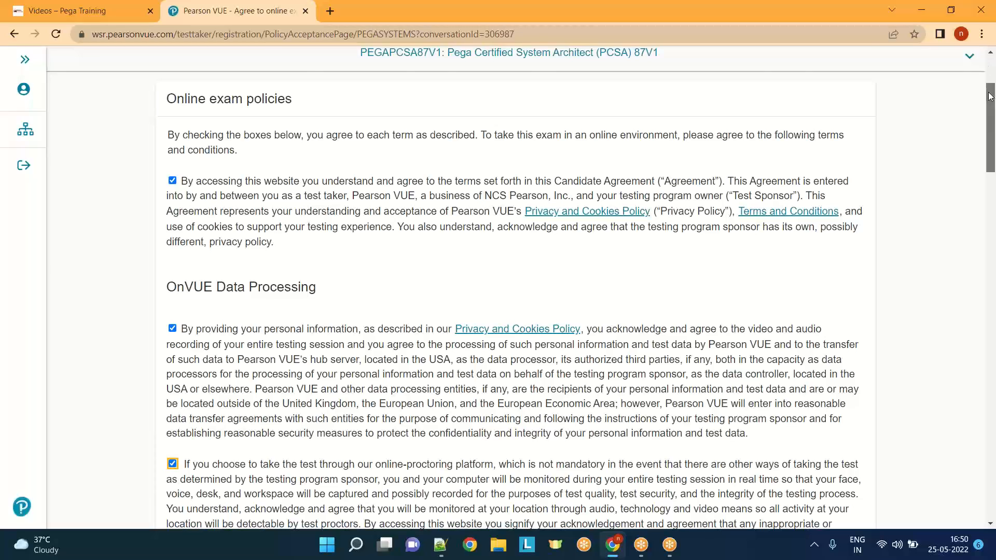
{"action": "scroll", "scroll_direction": "down", "scroll_amount": 3}
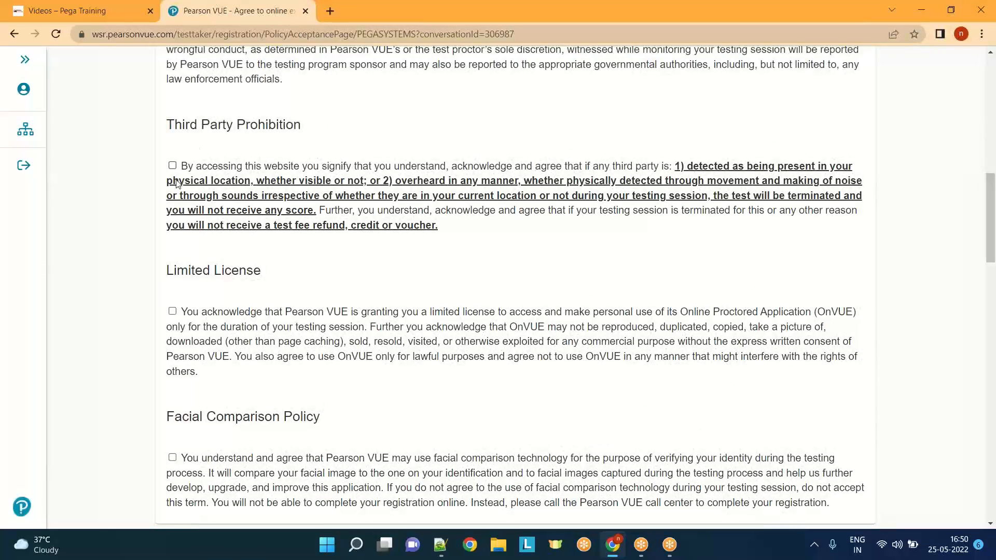
{"action": "left_click", "coordinate": [171, 165]}
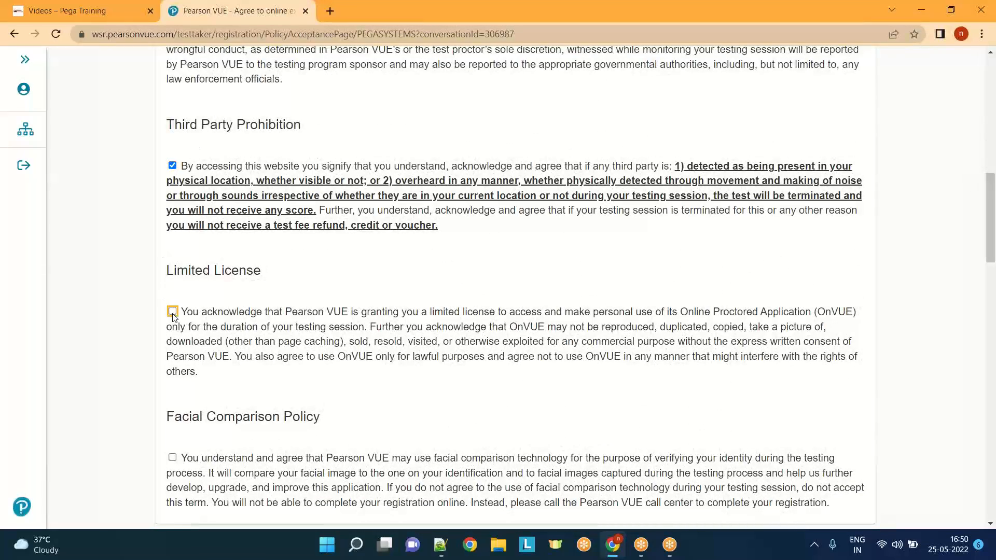
- Accept the Facial Comparison Policy and agree to all policies to reach Find an appointment
{"action": "scroll", "scroll_direction": "down", "scroll_amount": 3}
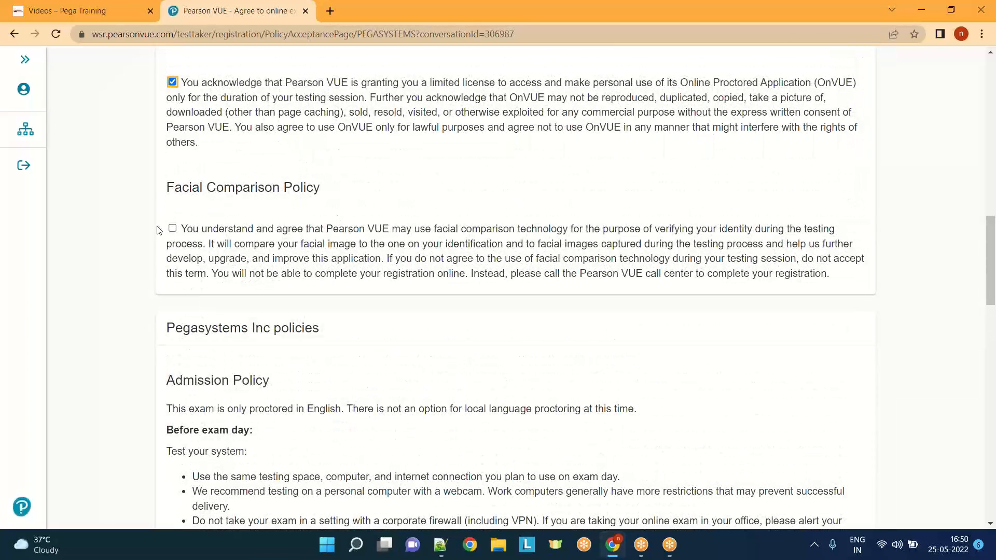
{"action": "left_click", "coordinate": [172, 228]}
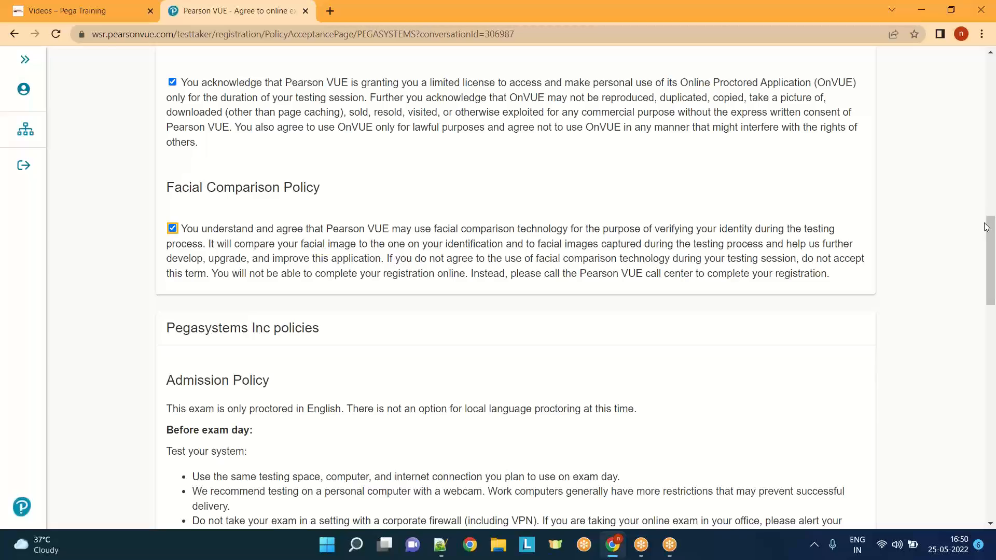
{"action": "scroll", "scroll_direction": "down", "scroll_amount": 3}
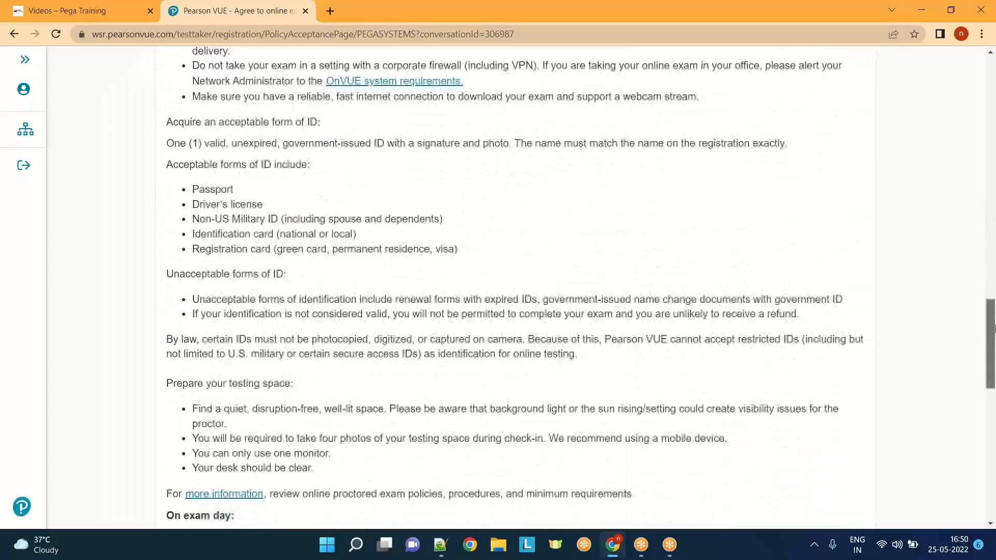
{"action": "scroll", "scroll_direction": "down", "scroll_amount": 3}
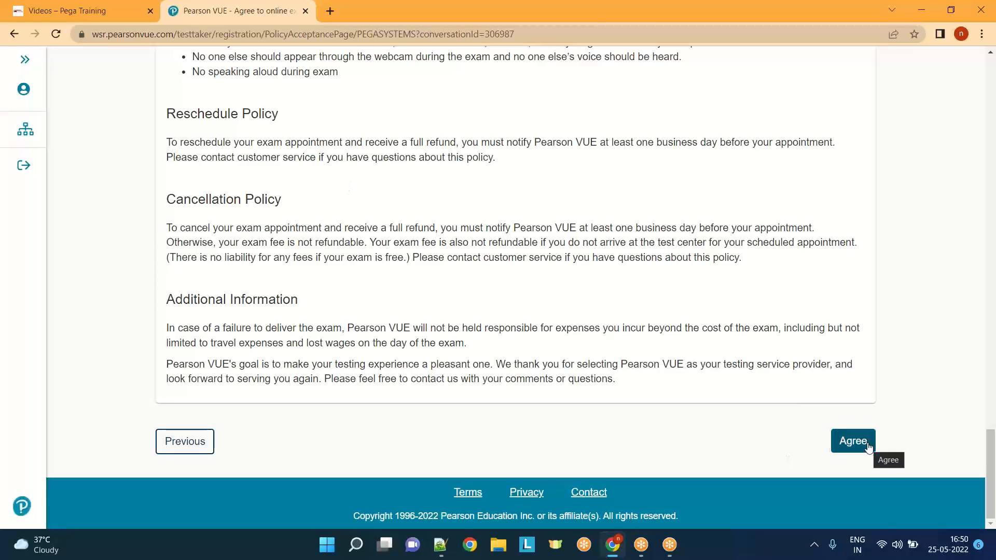
{"action": "left_click", "coordinate": [853, 441]}
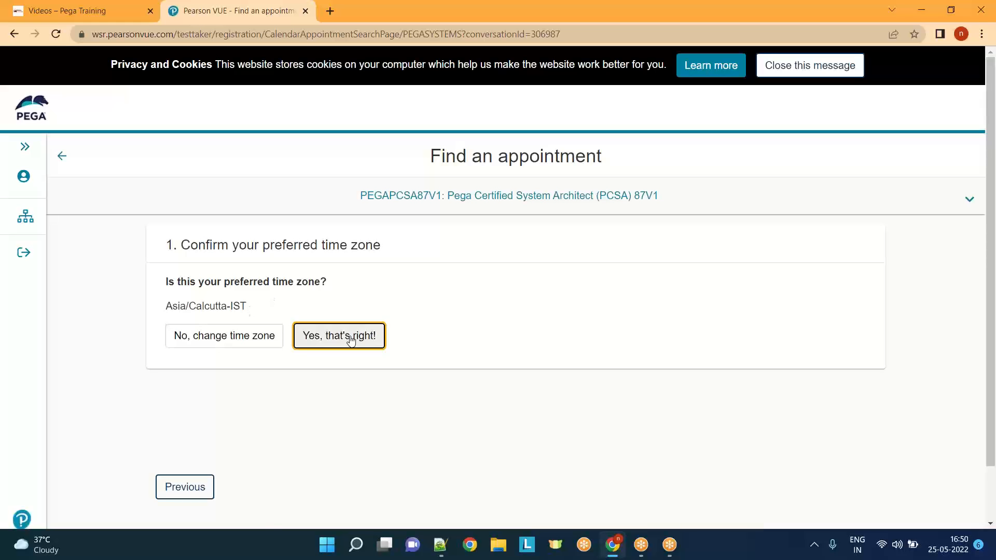
- Confirm the Asia/Calcutta-IST time zone and choose May 31, 2022, revealing available start times
{"action": "left_click", "coordinate": [339, 336]}
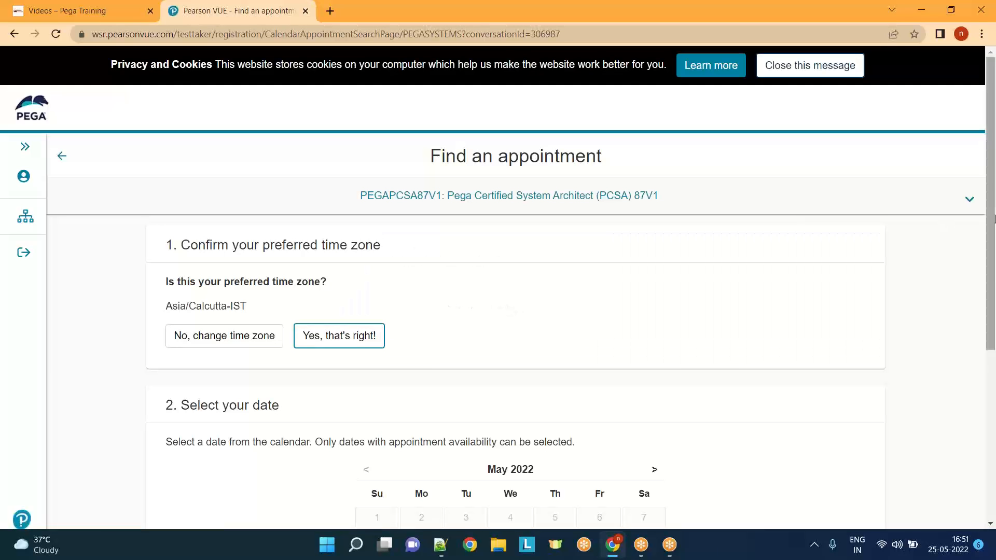
{"action": "scroll", "scroll_direction": "down", "scroll_amount": 3}
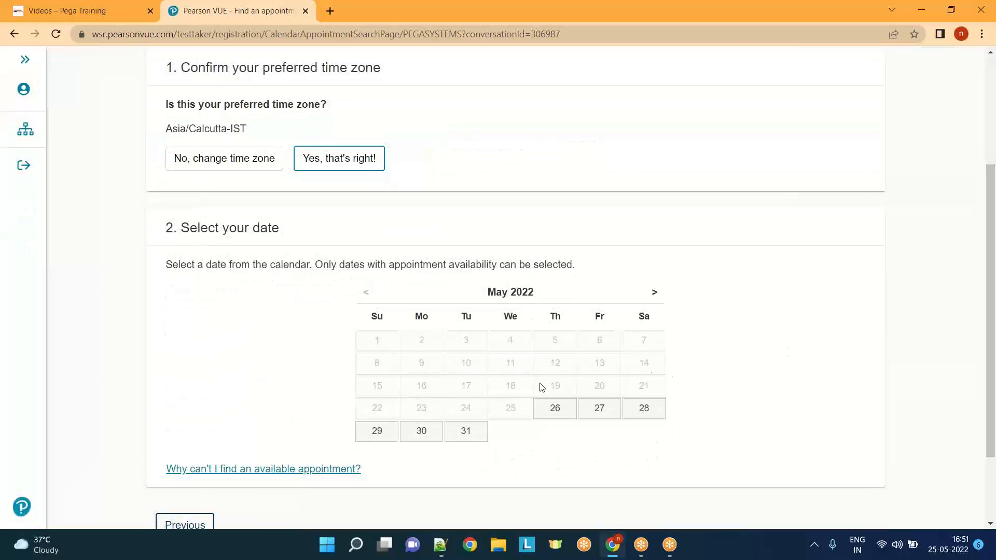
{"action": "left_click", "coordinate": [465, 431]}
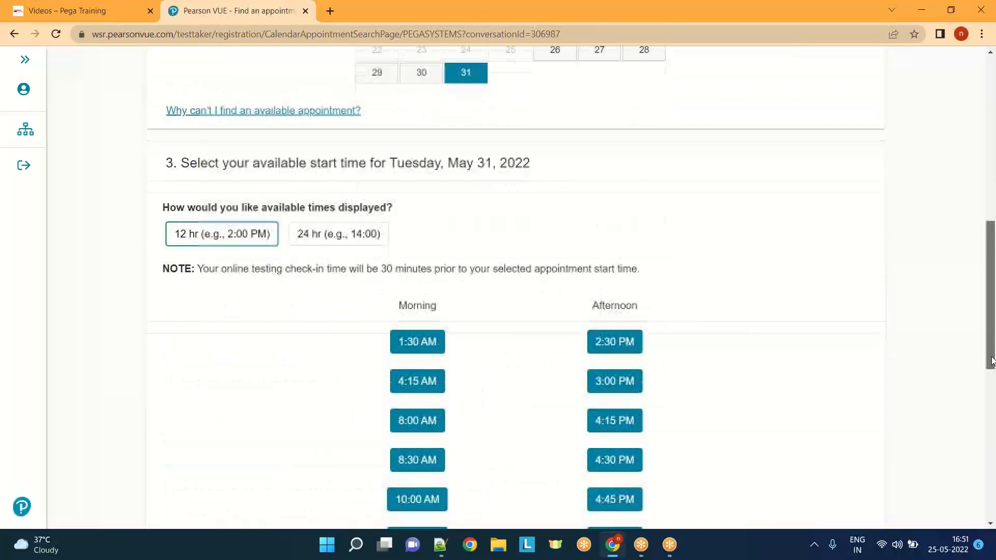
{"action": "scroll", "scroll_direction": "down", "scroll_amount": 3}
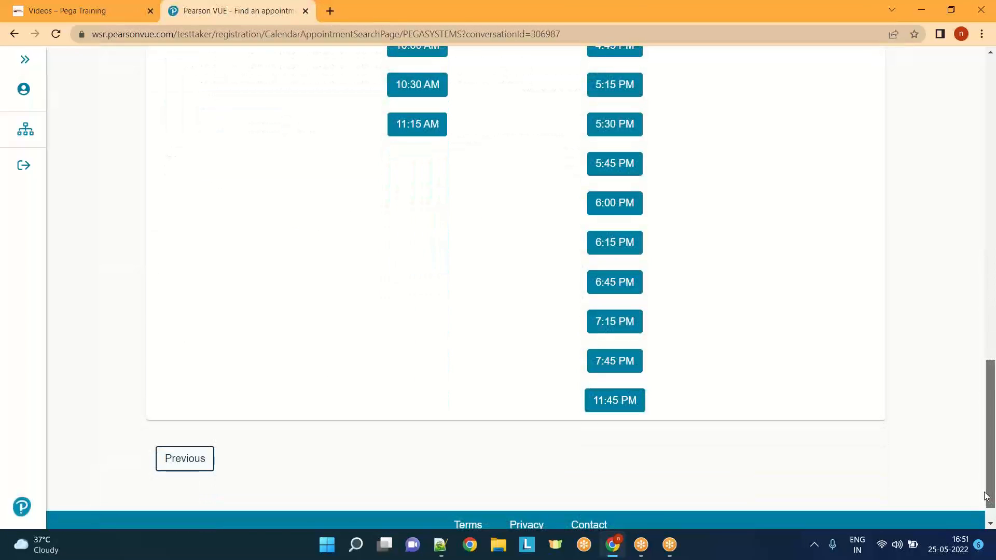
{"action": "scroll", "scroll_direction": "up", "scroll_amount": 3}
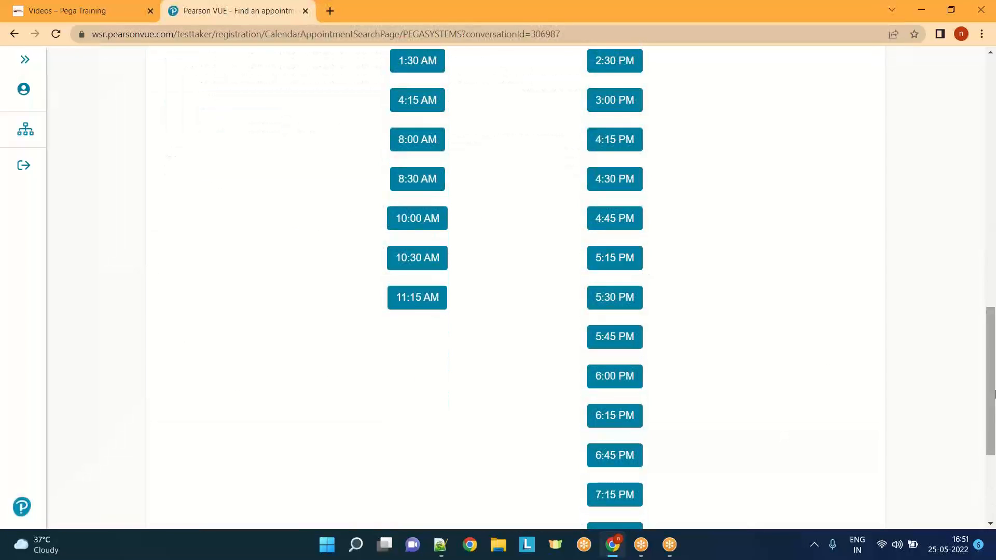
{"action": "scroll", "scroll_direction": "down", "scroll_amount": 3}
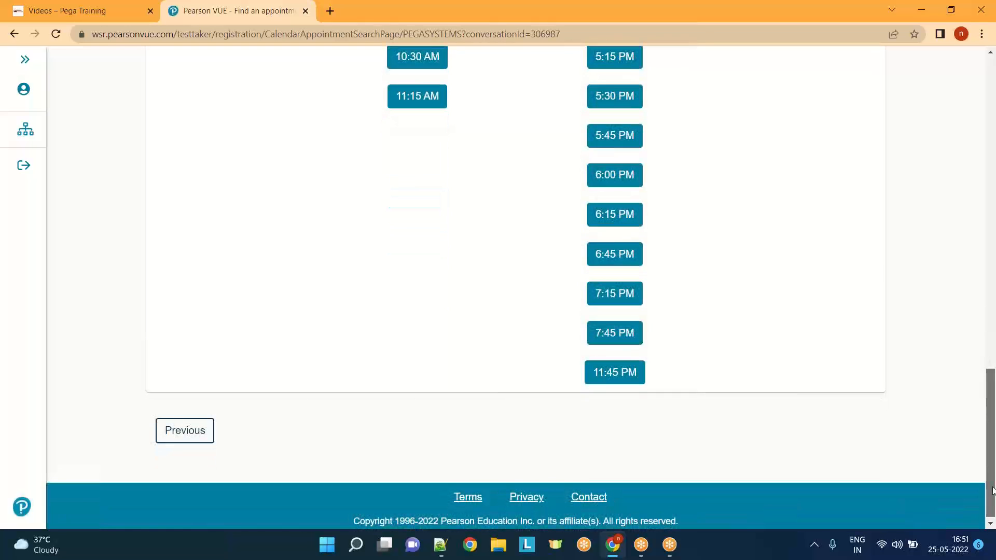